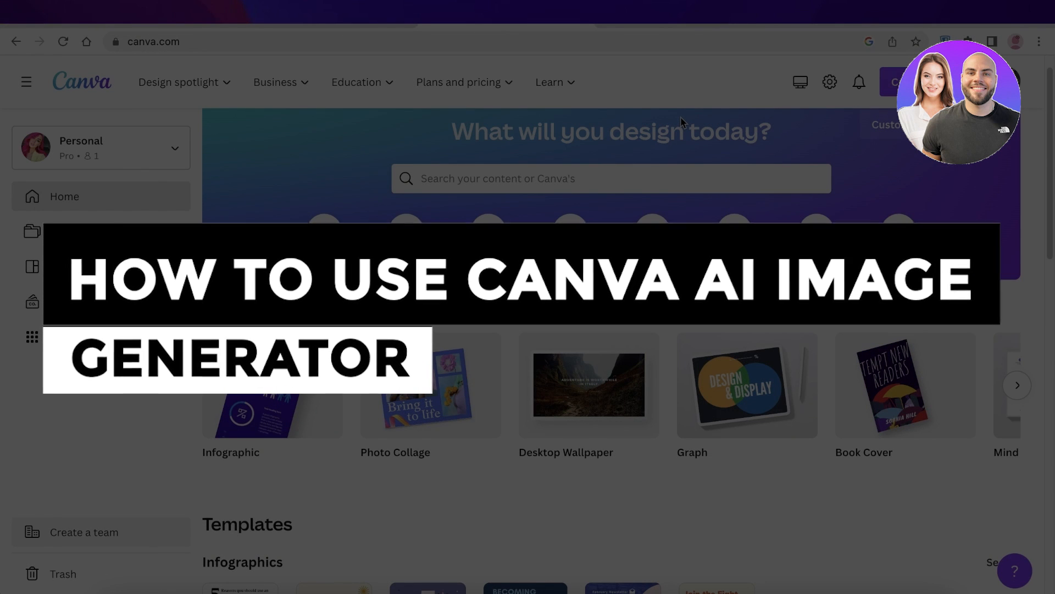
pyautogui.moveTo(663, 137)
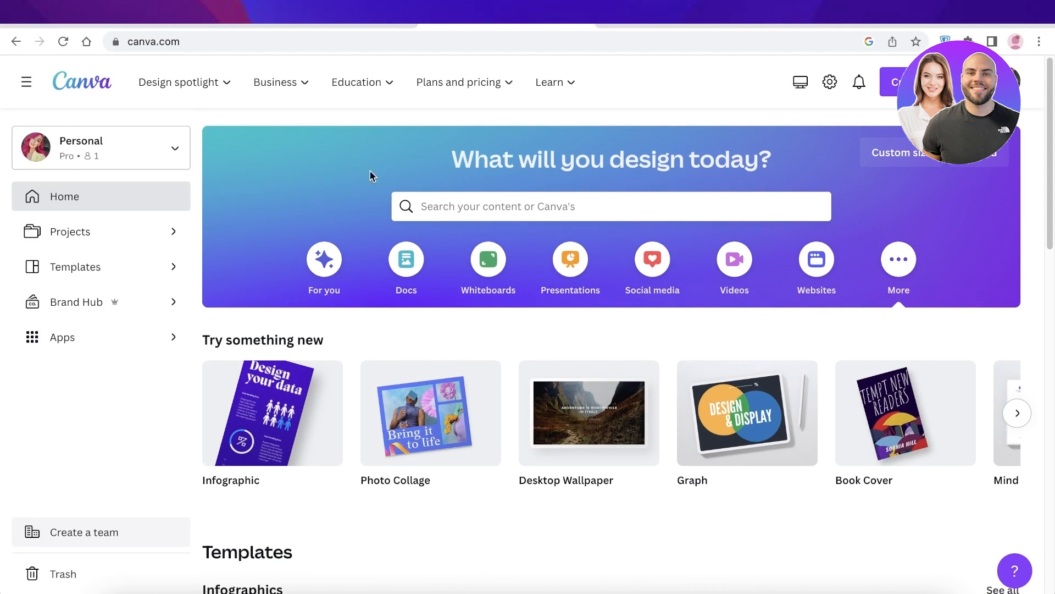
# Step: Browse the design suggestions picked for you on the Canva home page
pyautogui.scroll(-3)
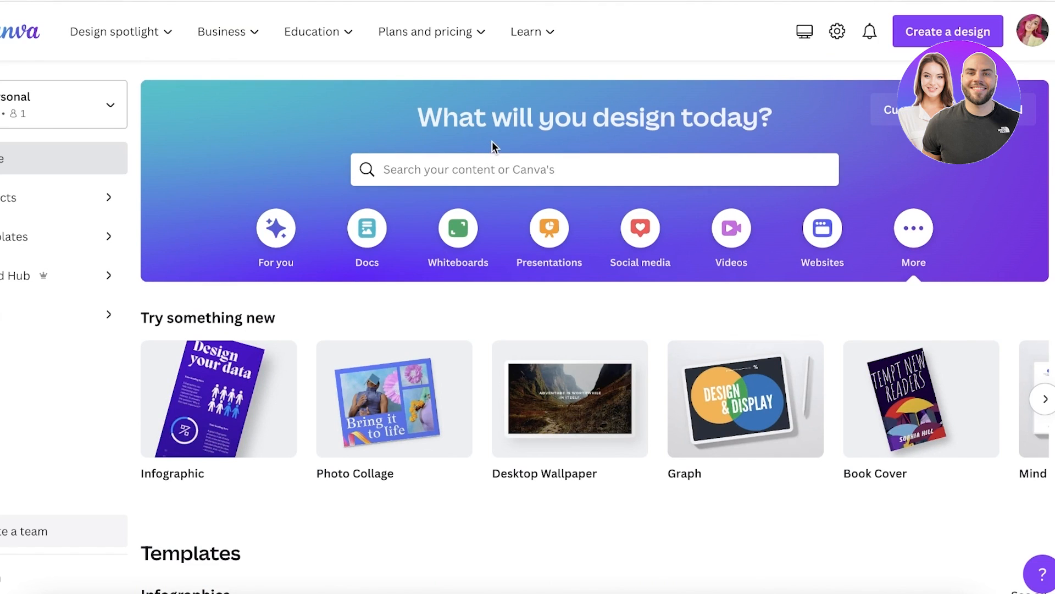
pyautogui.moveTo(460, 150)
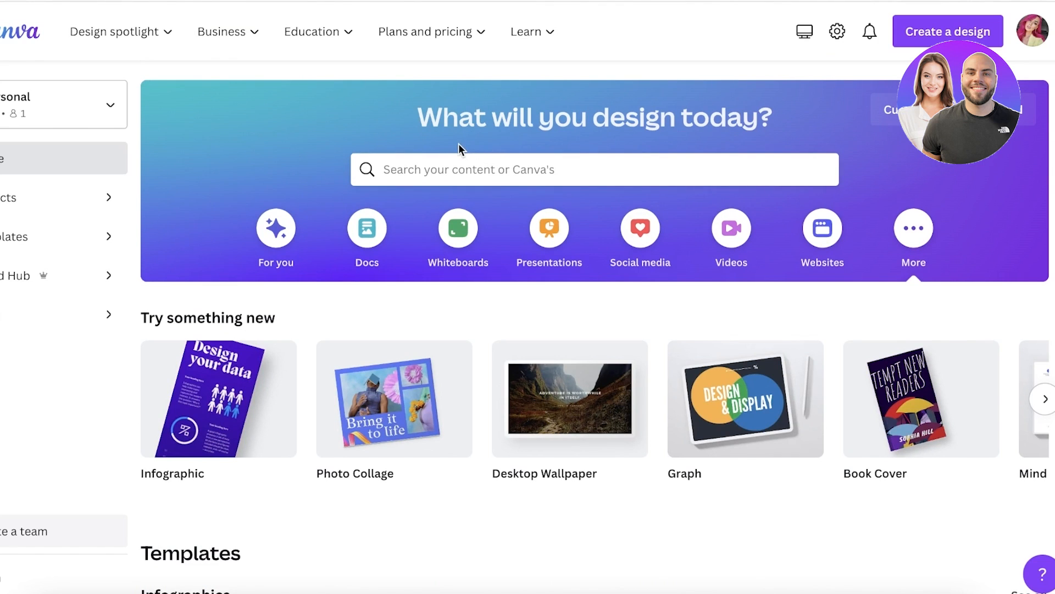
pyautogui.click(548, 228)
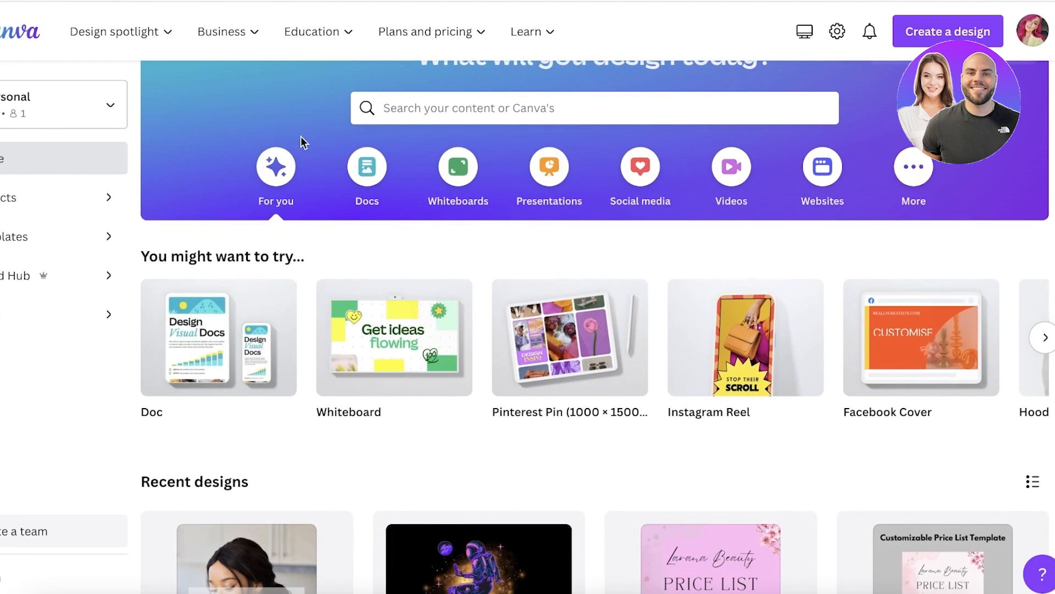
pyautogui.scroll(-3)
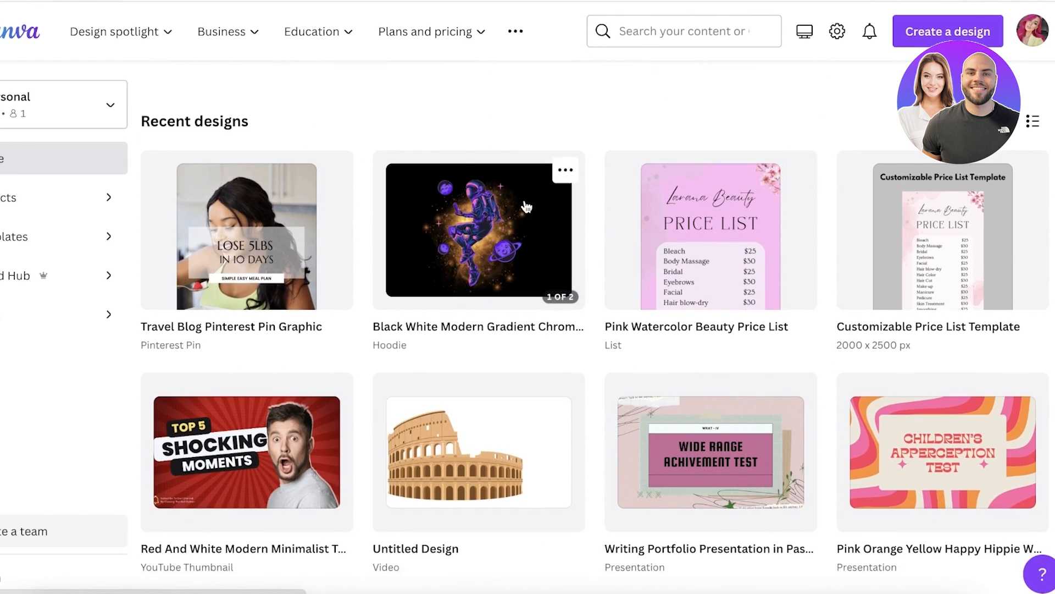
pyautogui.scroll(-3)
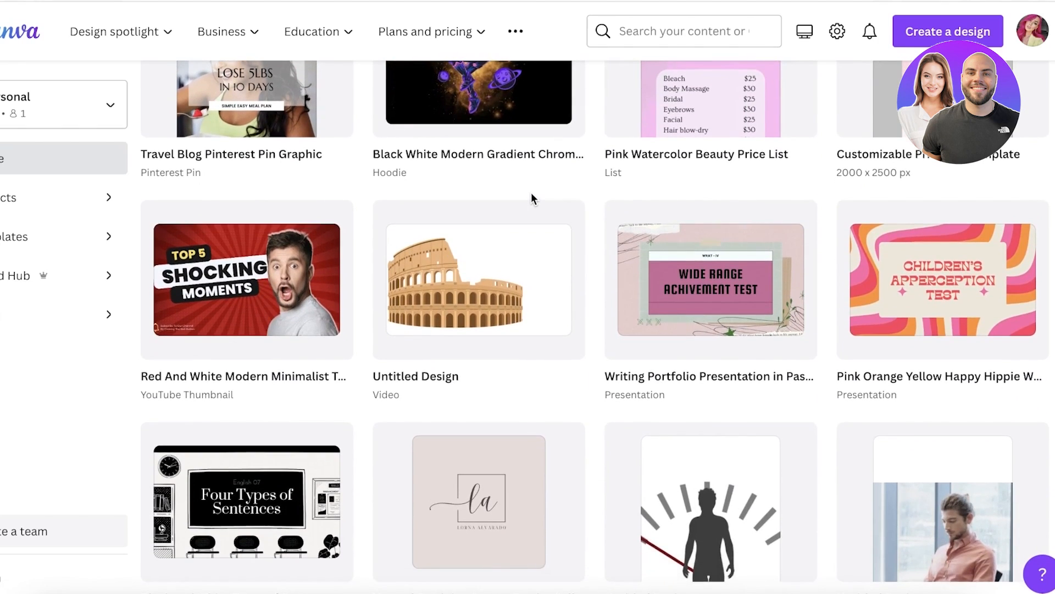
pyautogui.scroll(-3)
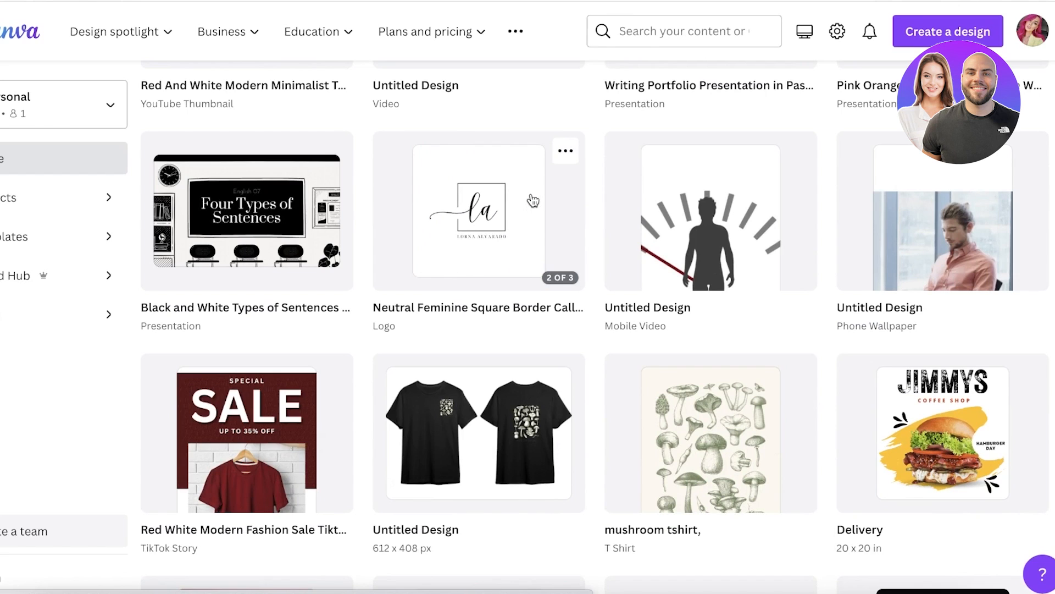
pyautogui.scroll(-3)
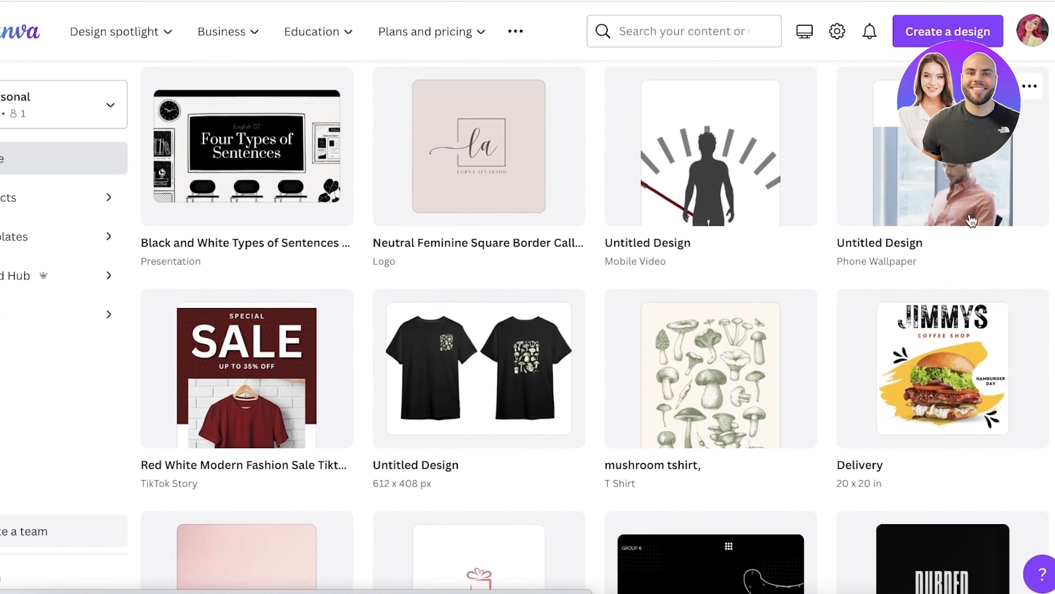
pyautogui.scroll(-3)
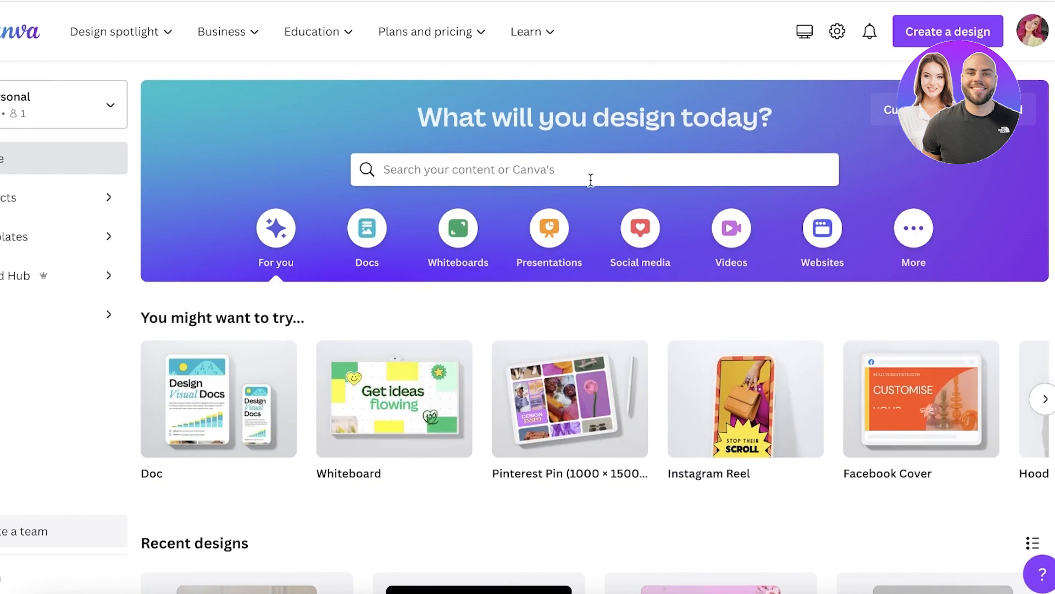
# Step: Look at the custom-size width field, then bring up the suggested design types in the search bar
pyautogui.click(590, 170)
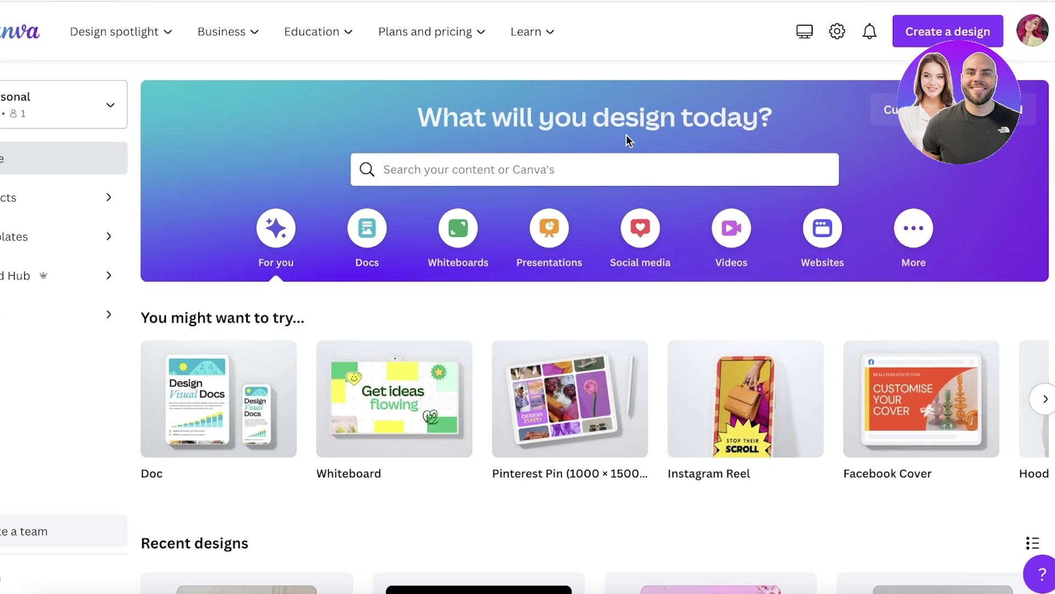
pyautogui.moveTo(710, 163)
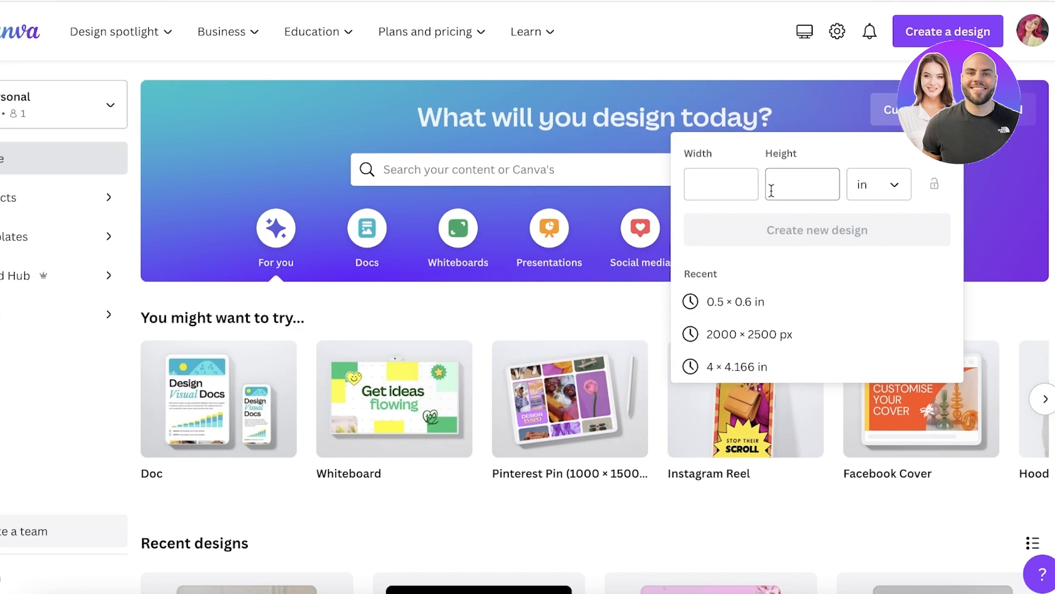
pyautogui.click(720, 183)
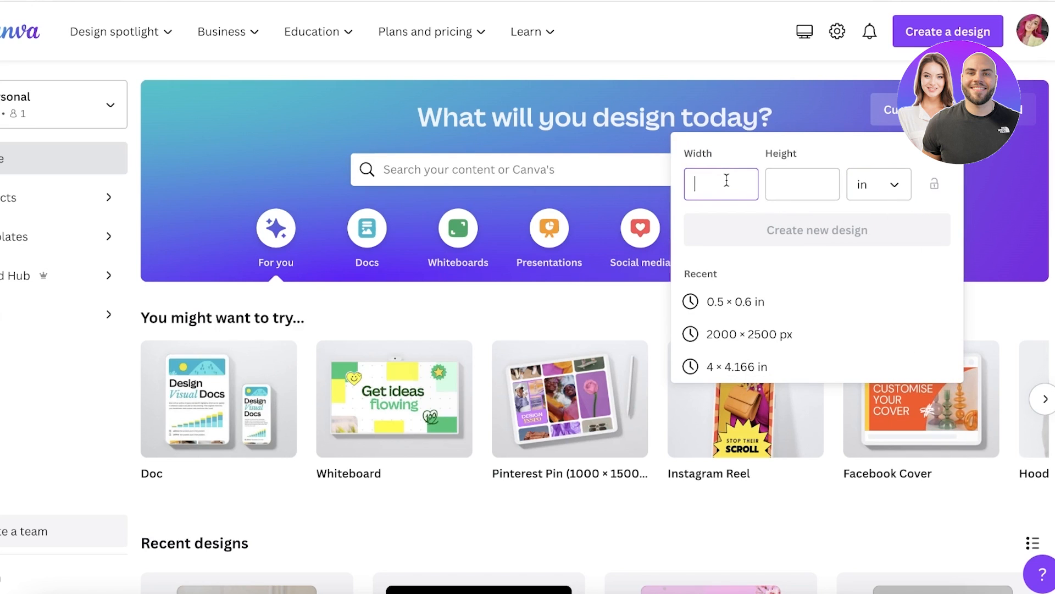
pyautogui.click(504, 169)
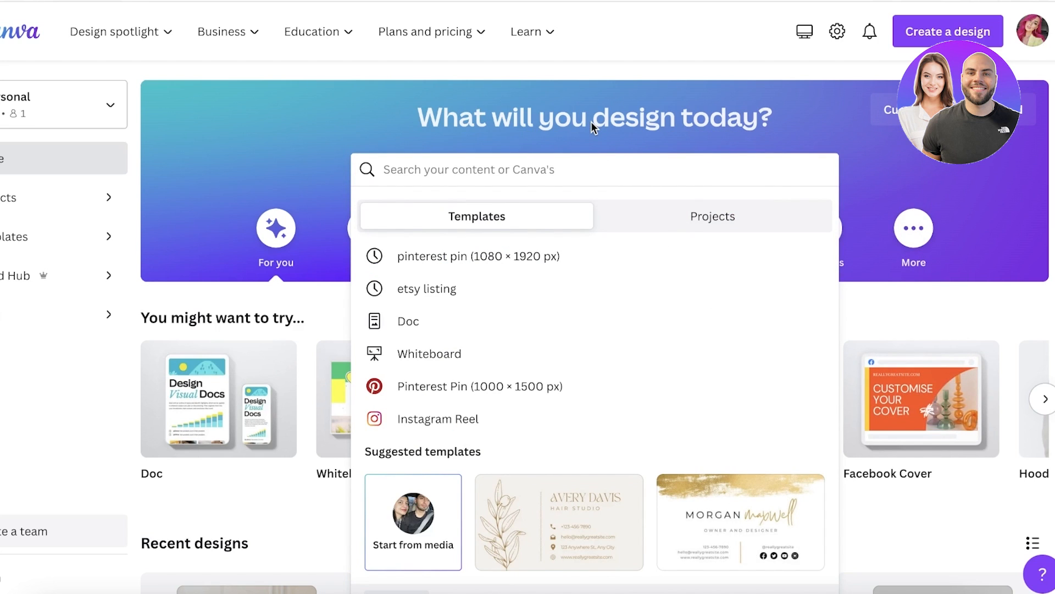
pyautogui.moveTo(534, 148)
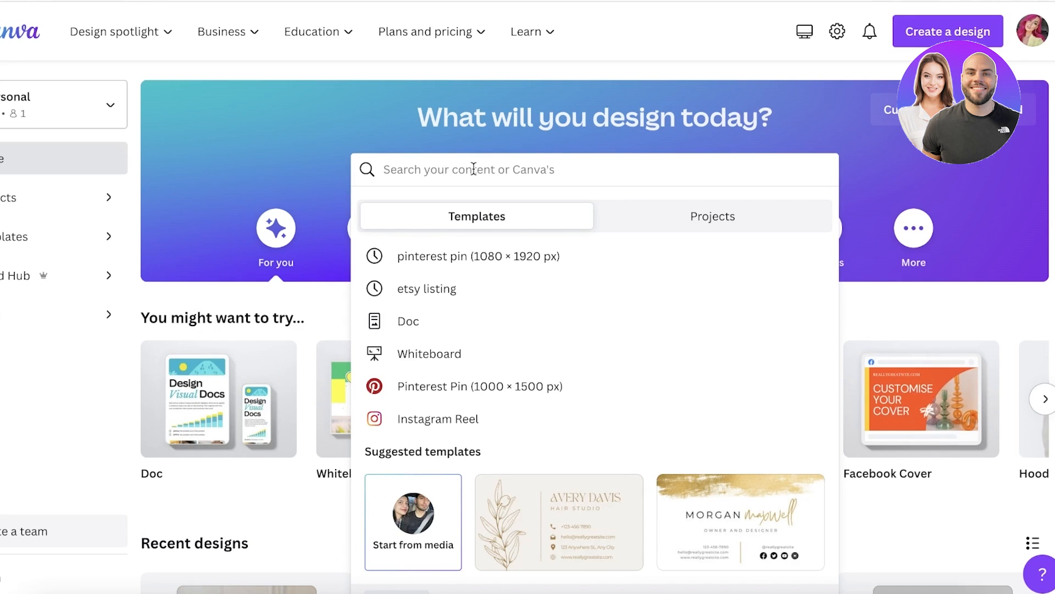
pyautogui.moveTo(464, 154)
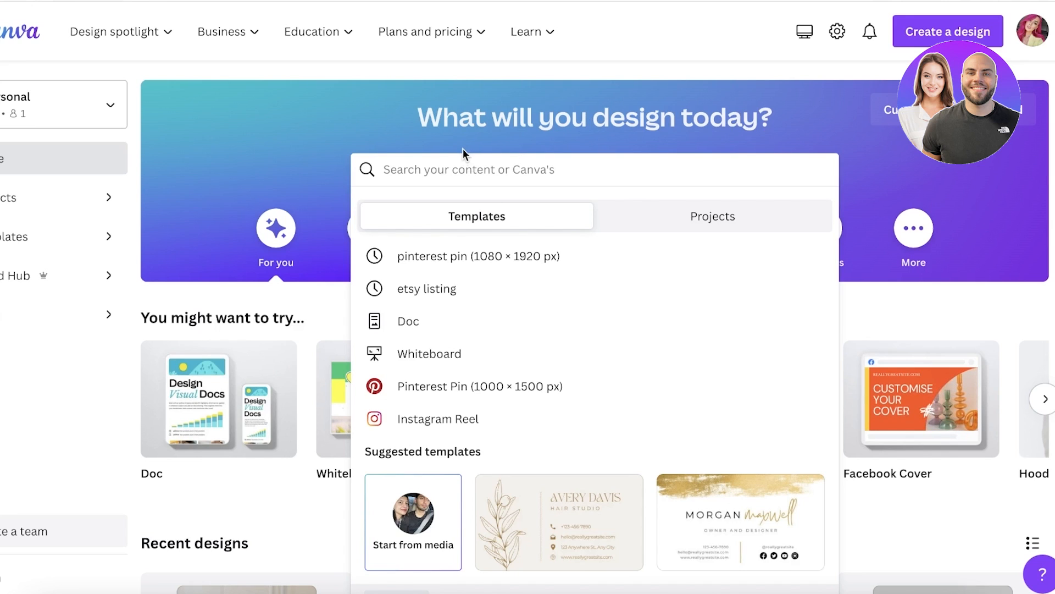
pyautogui.moveTo(417, 403)
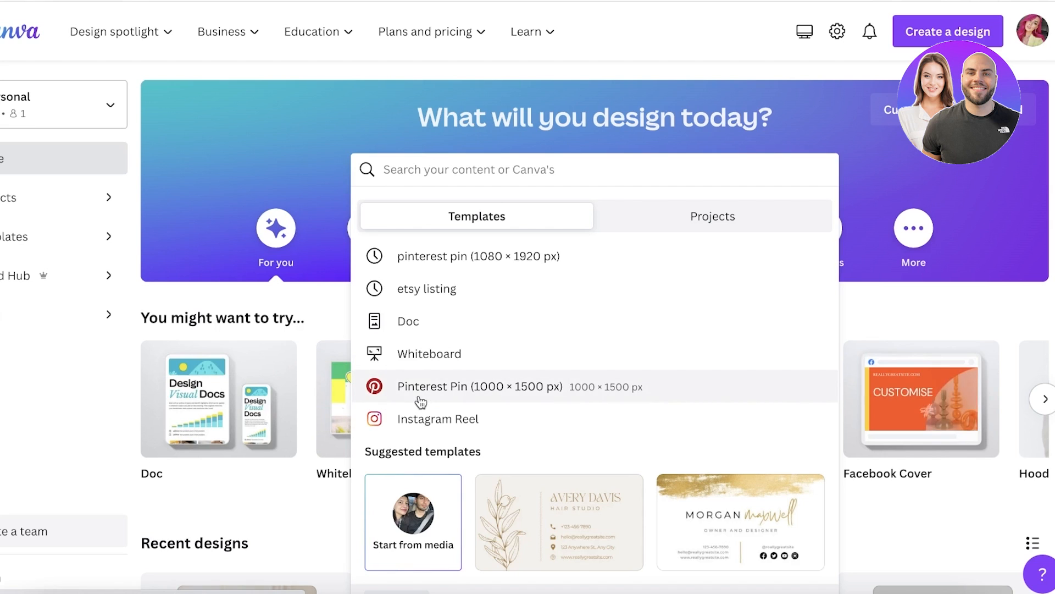
pyautogui.moveTo(466, 295)
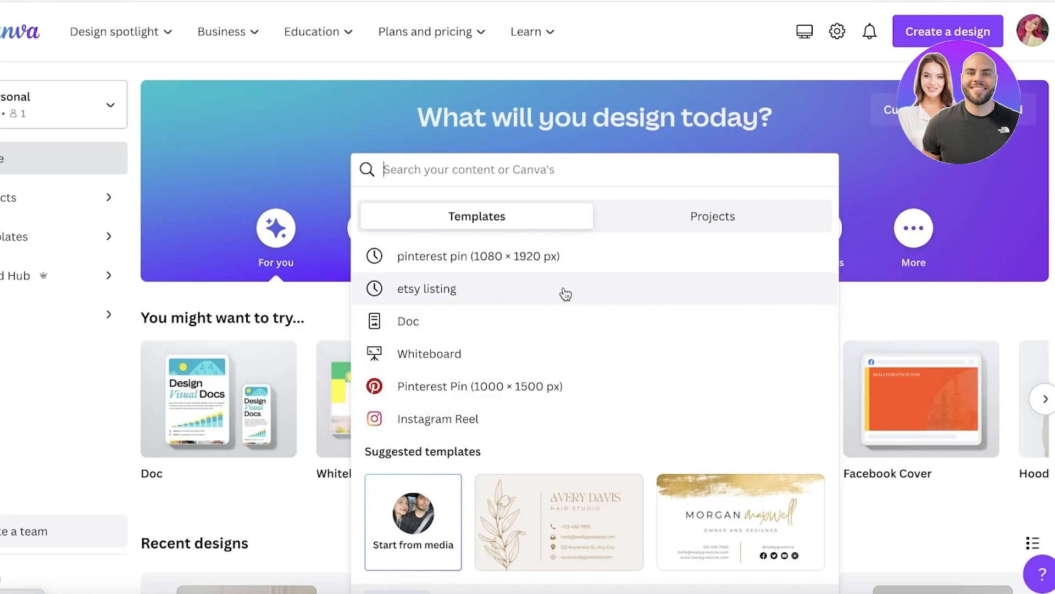
# Step: Search 'instagram' and choose the Instagram Post (Portrait) format to reach its template grid
pyautogui.write('instagram')
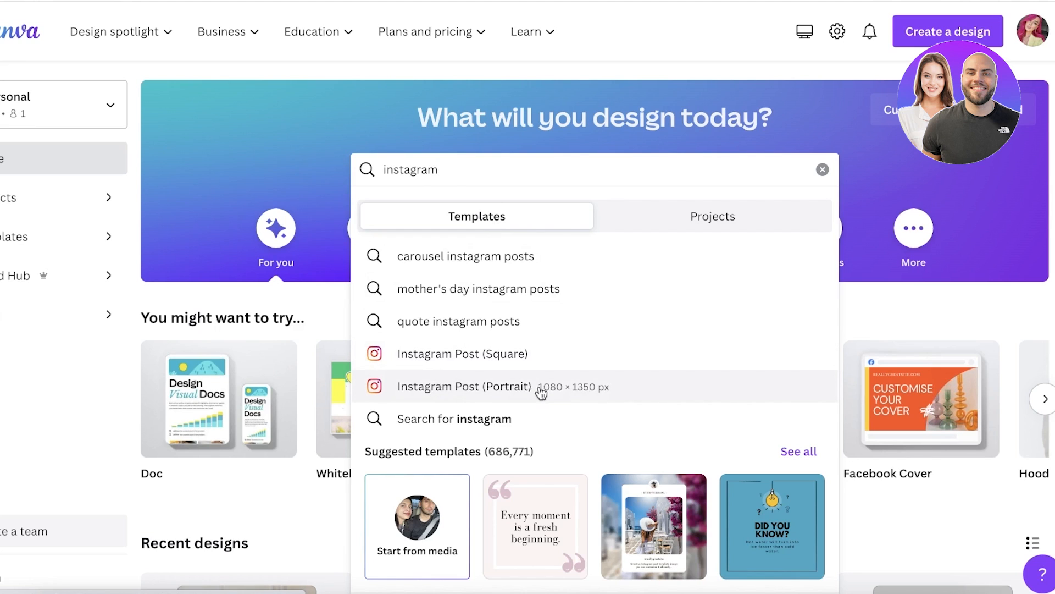
pyautogui.moveTo(563, 392)
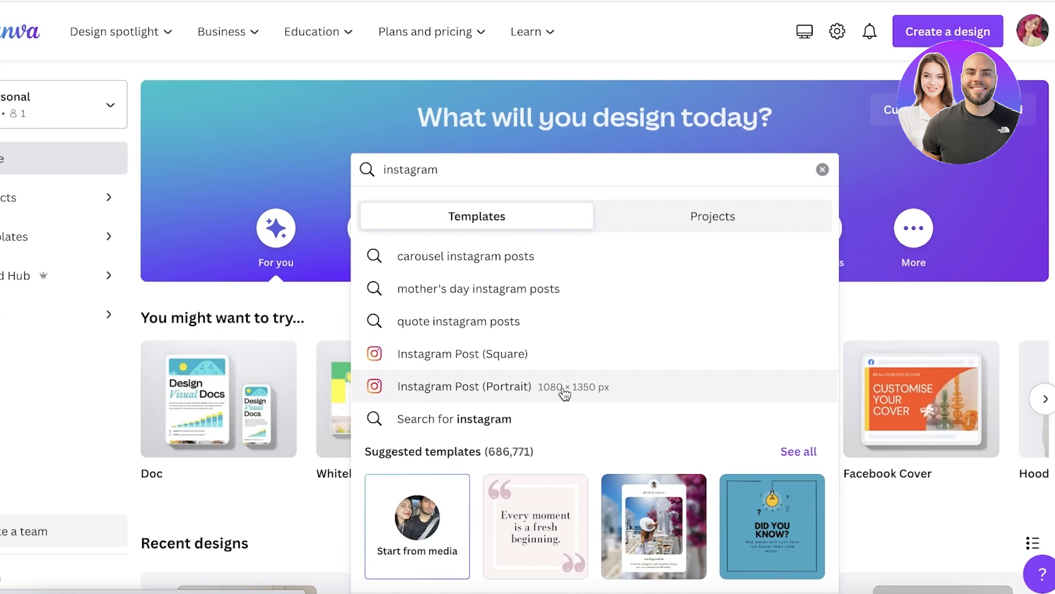
pyautogui.click(463, 387)
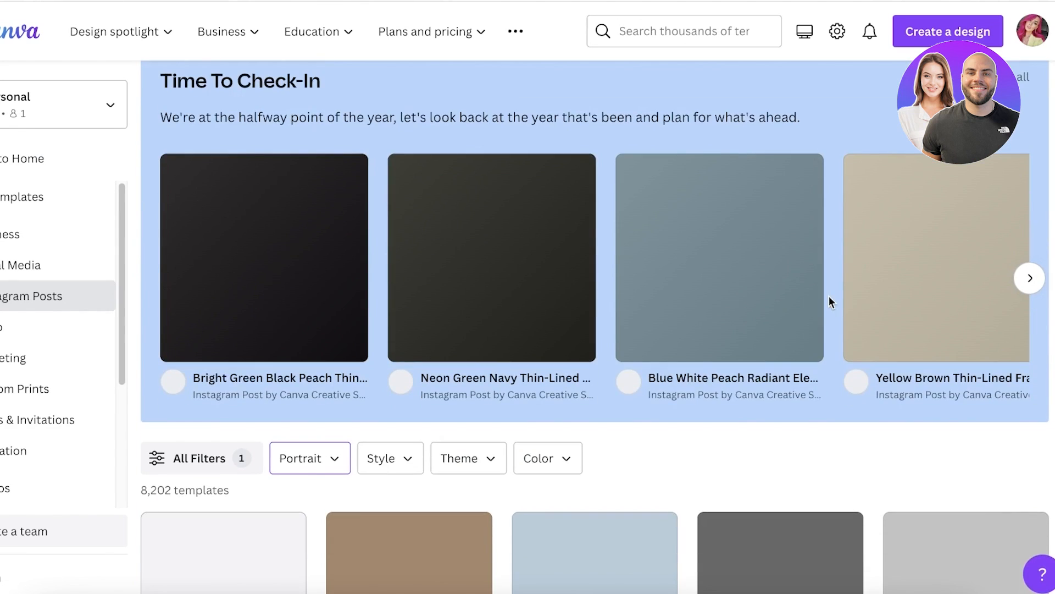
pyautogui.scroll(-3)
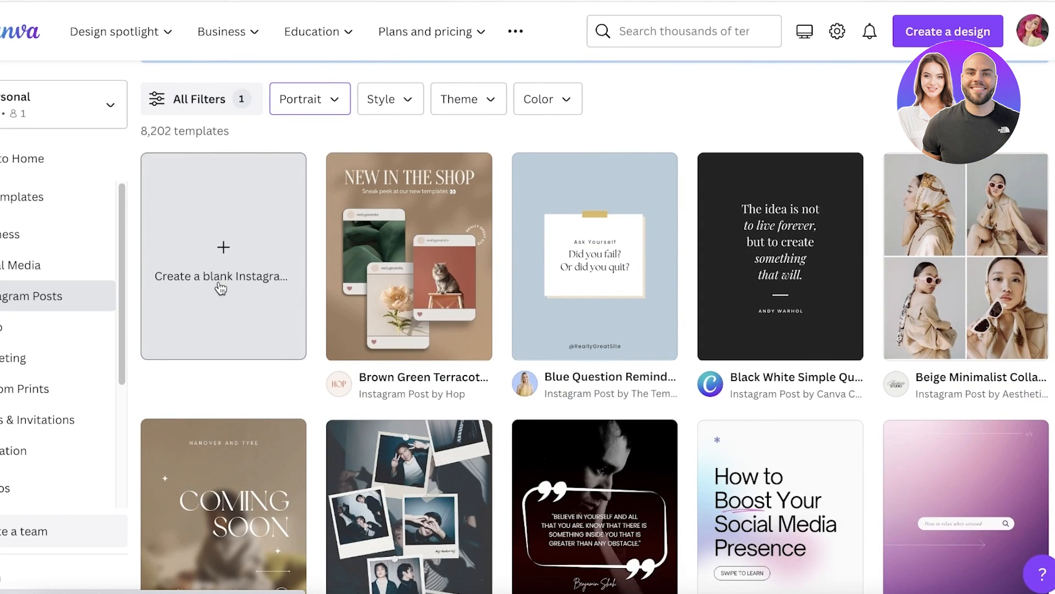
# Step: Start a blank 1080 × 1350 Instagram portrait design and go to the Apps search
pyautogui.click(222, 256)
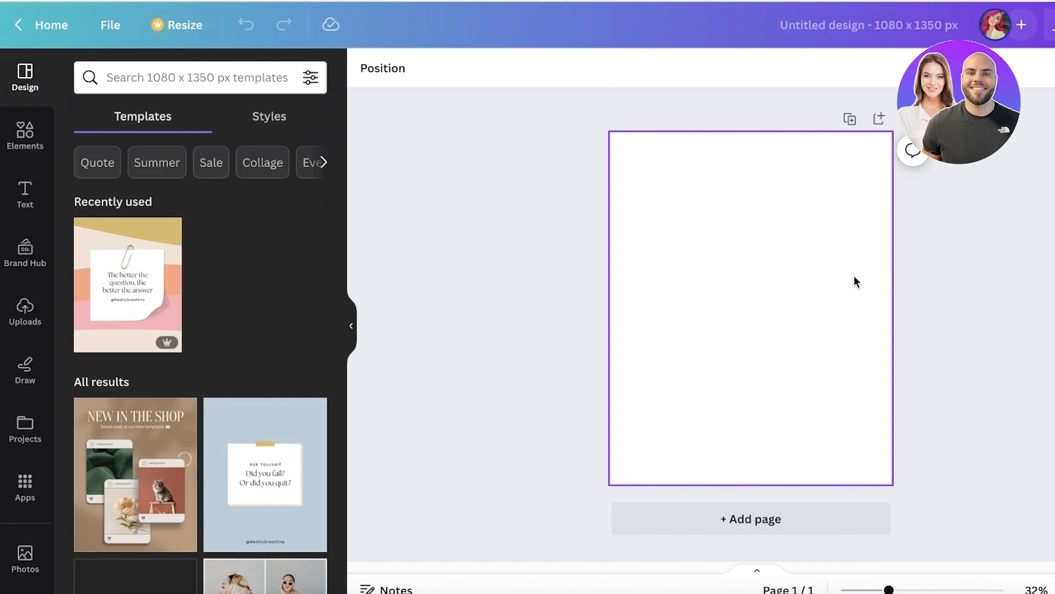
pyautogui.moveTo(753, 374)
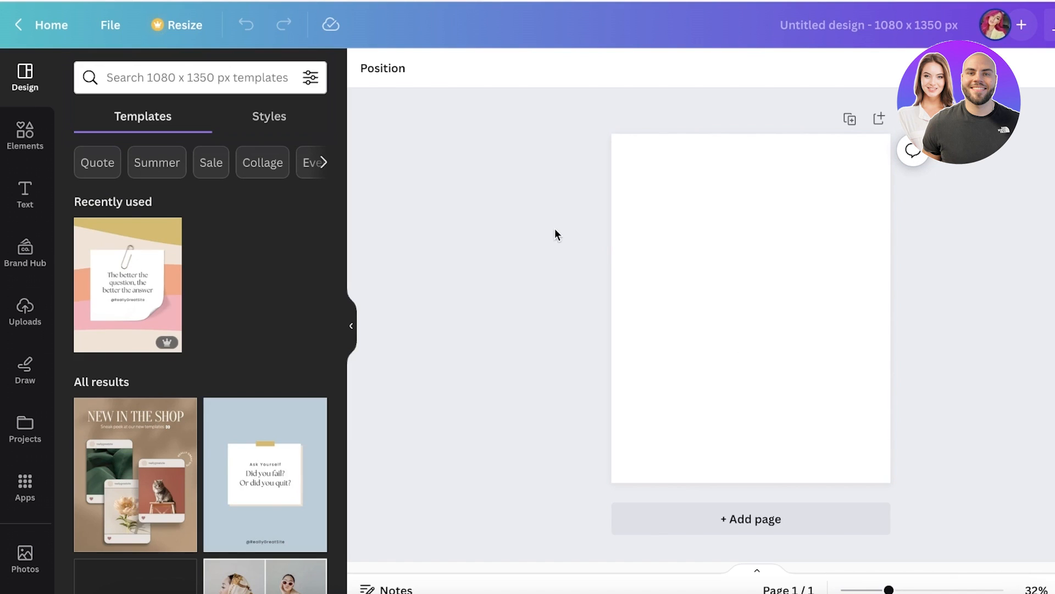
pyautogui.click(25, 481)
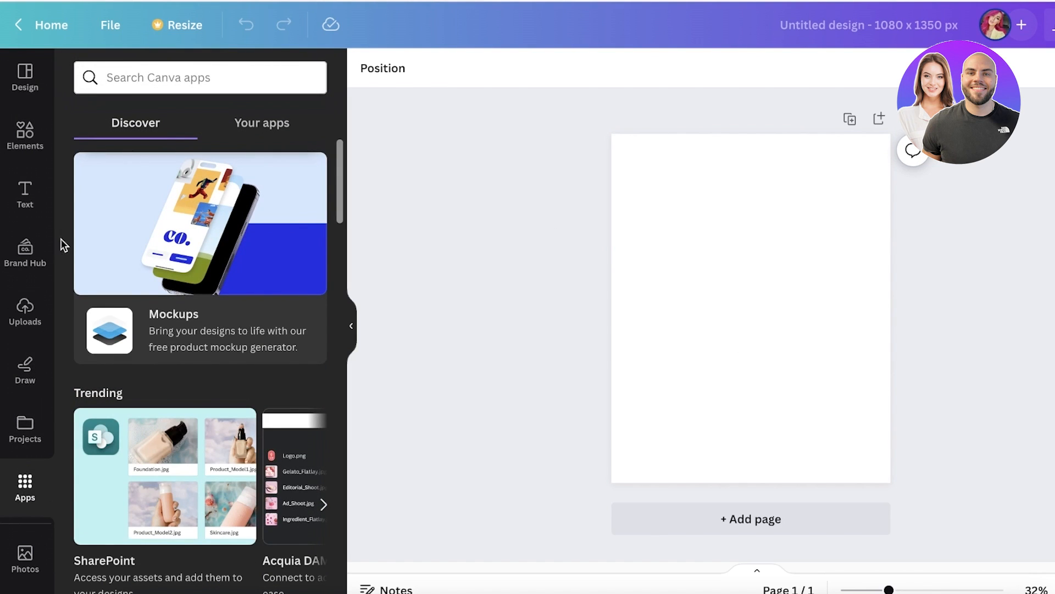
pyautogui.click(200, 76)
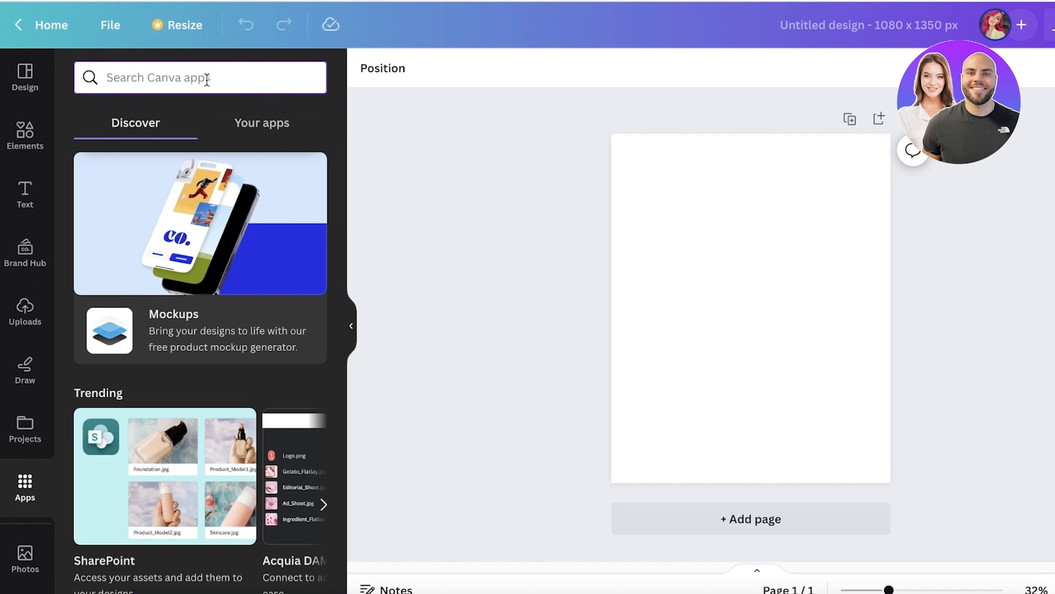
# Step: Find the Text to Image app by name and view its introduction page
pyautogui.write('te')
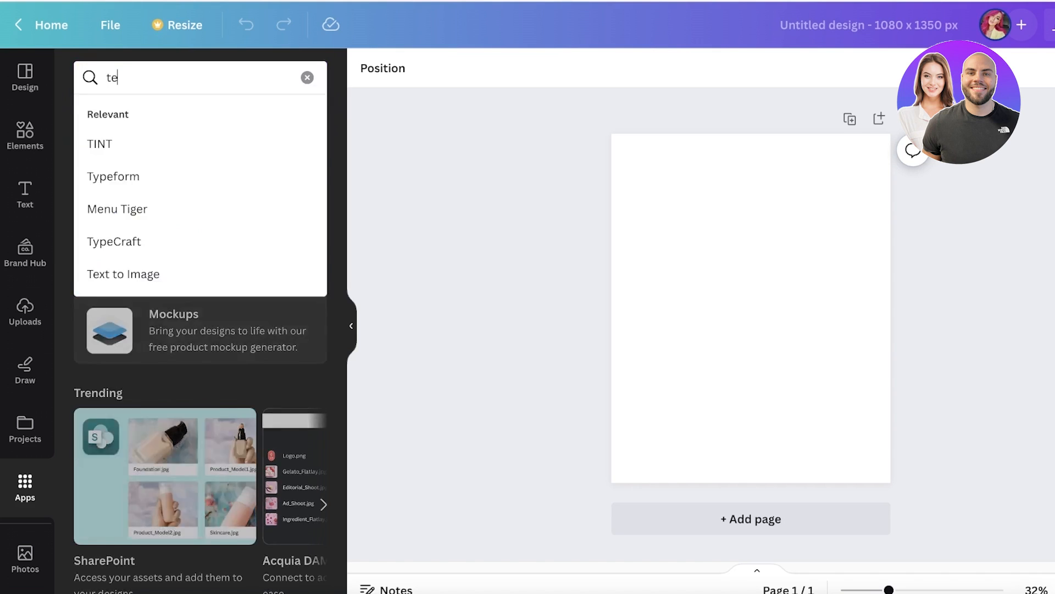
pyautogui.click(123, 273)
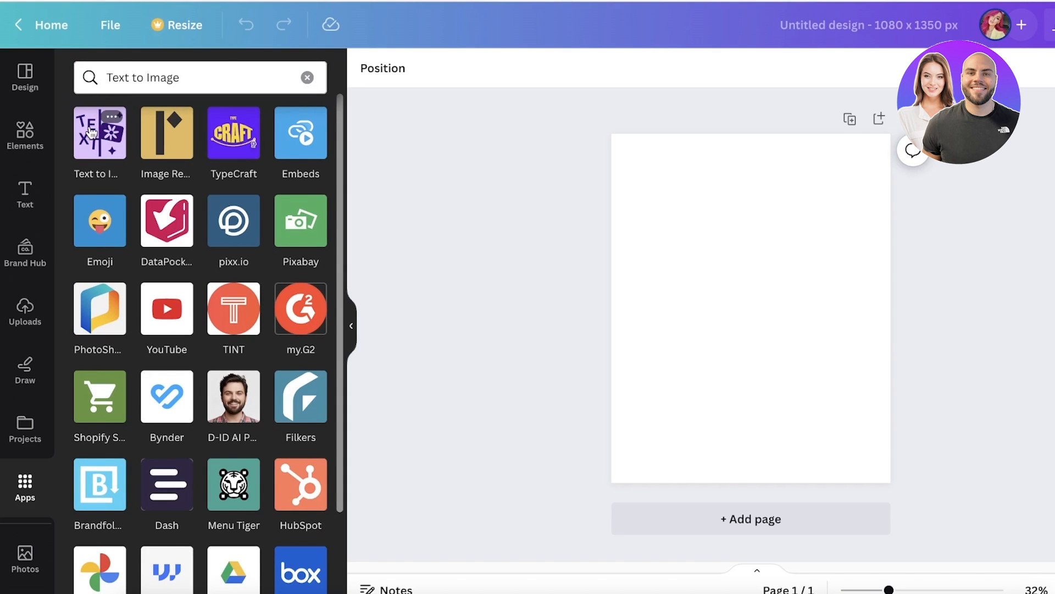
pyautogui.moveTo(86, 158)
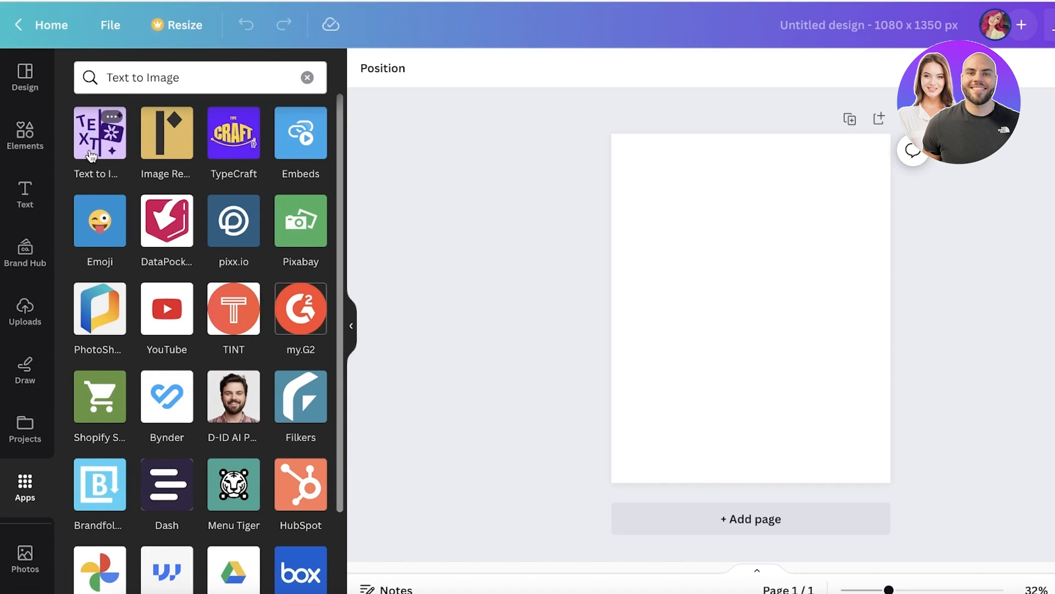
pyautogui.click(100, 133)
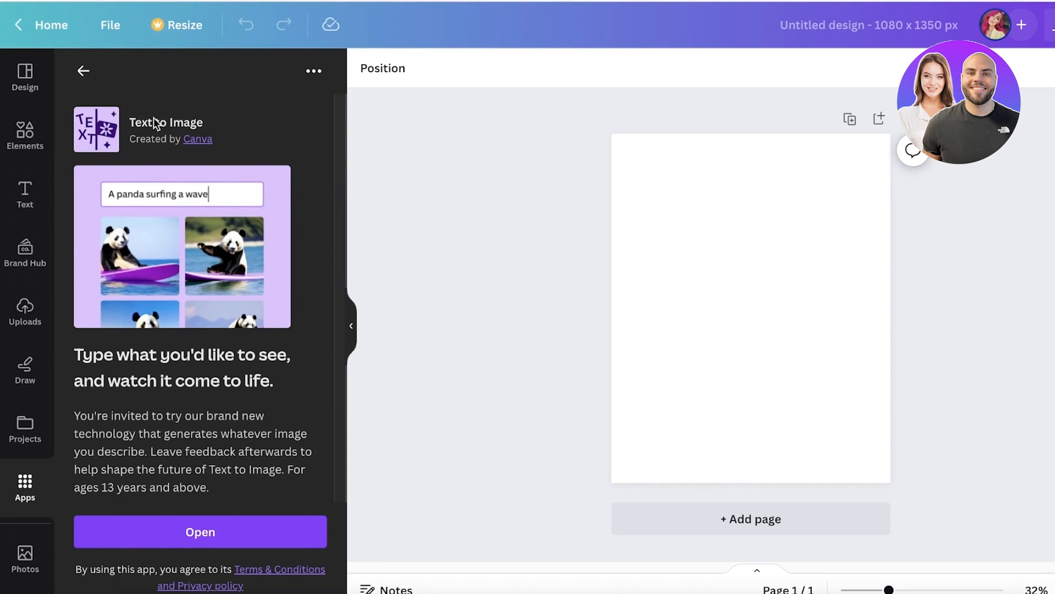
pyautogui.moveTo(204, 160)
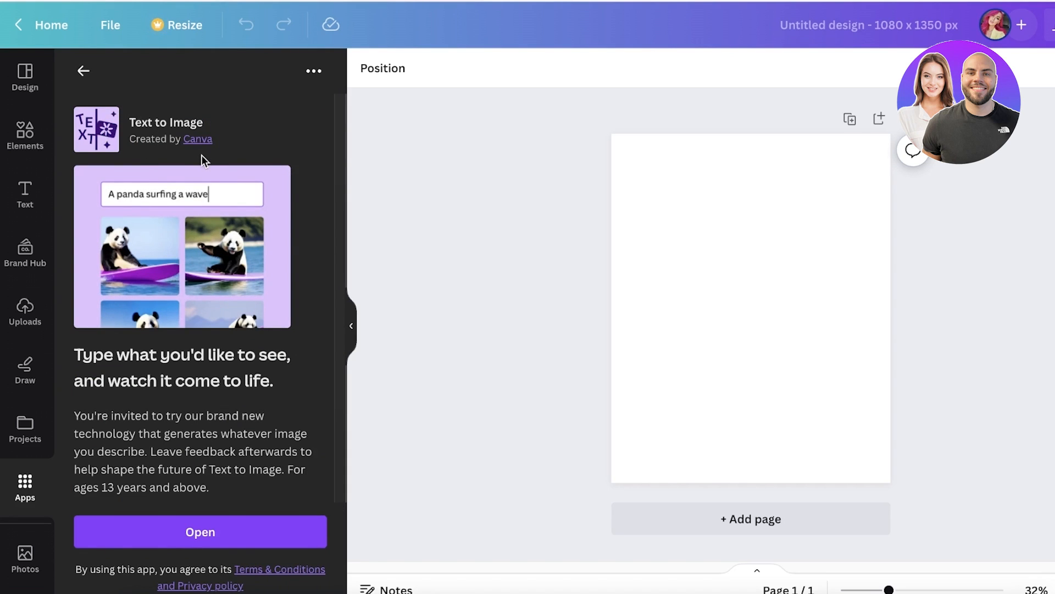
# Step: Generate four Portrait-ratio images of 'Koi fish swimming in a pond' in the Dreamy style
pyautogui.click(200, 532)
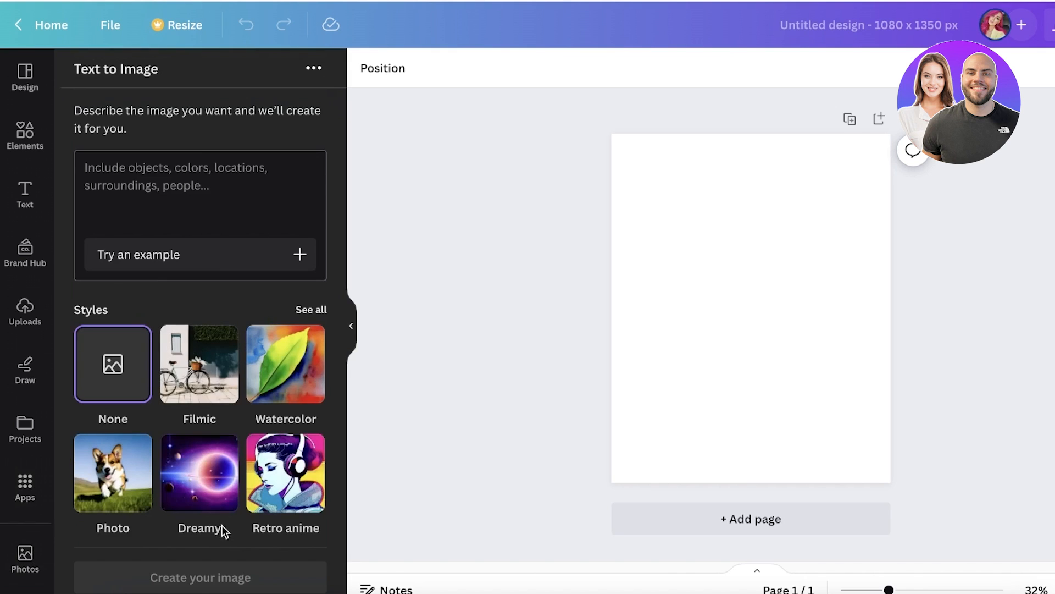
pyautogui.moveTo(80, 359)
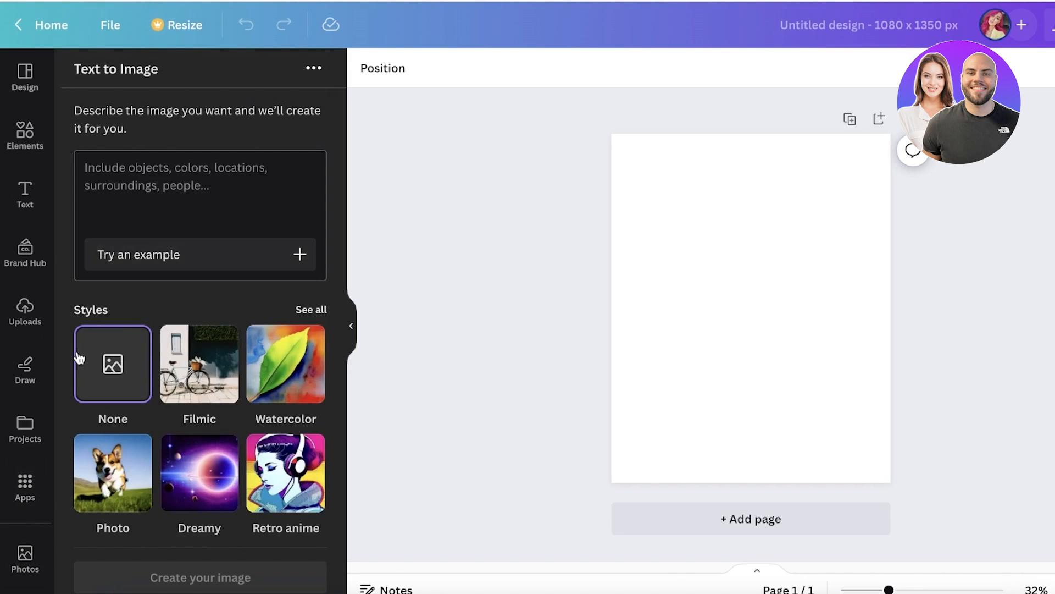
pyautogui.scroll(-3)
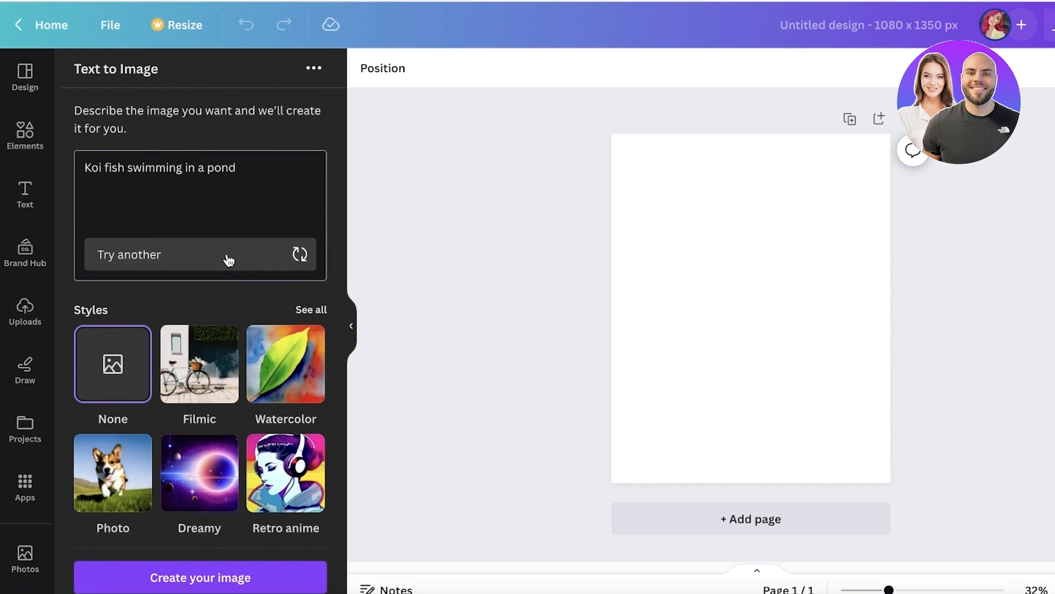
pyautogui.moveTo(208, 172)
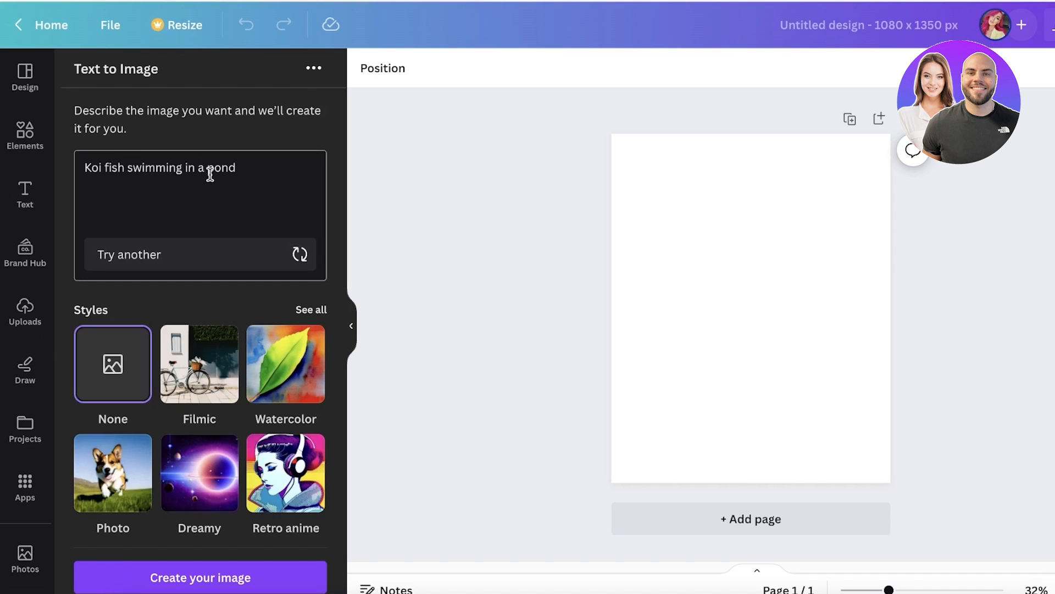
pyautogui.scroll(-3)
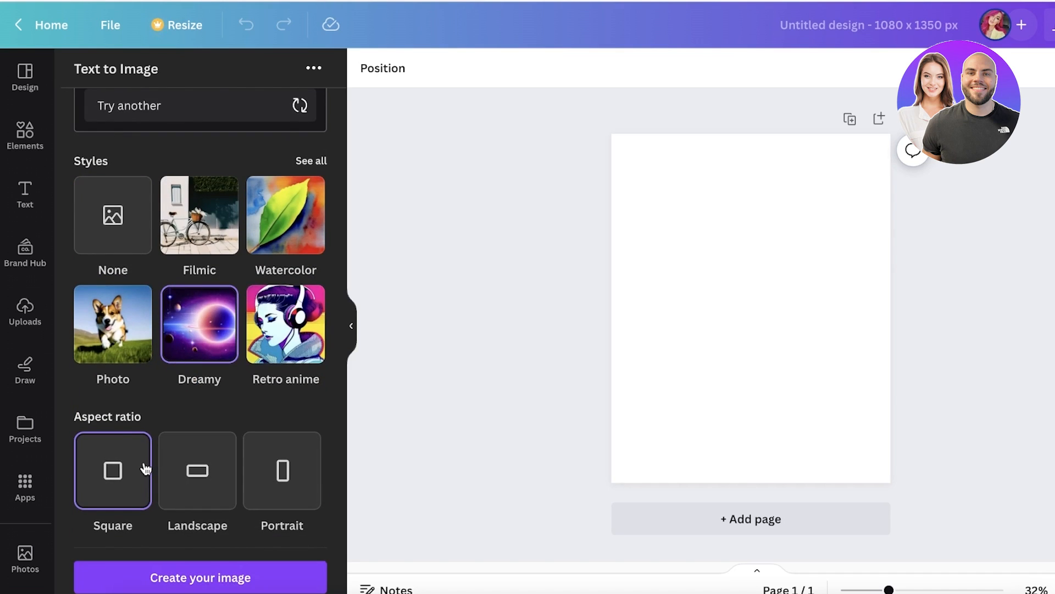
pyautogui.click(282, 470)
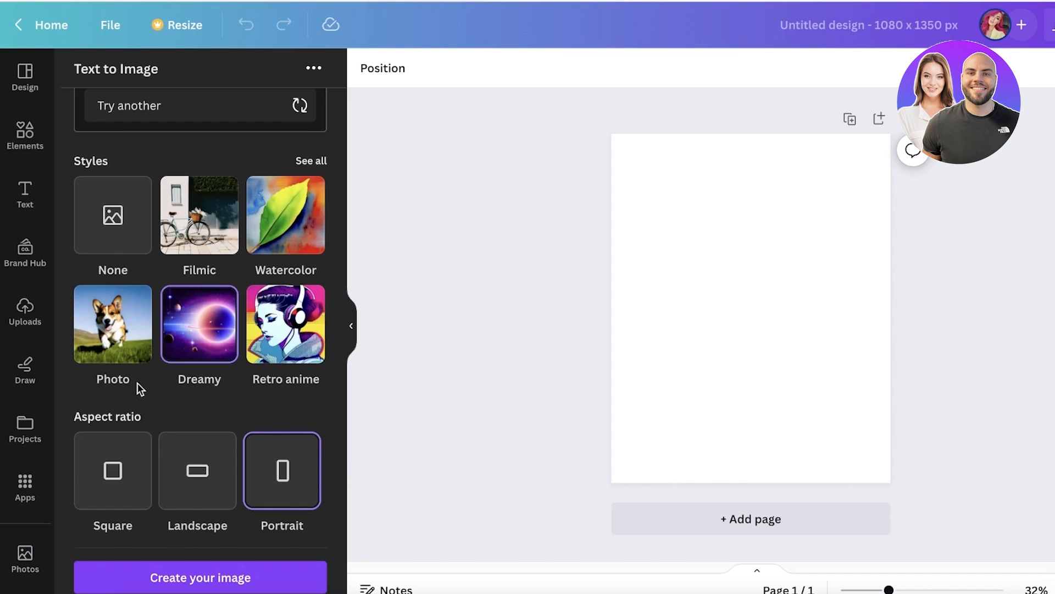
pyautogui.click(200, 578)
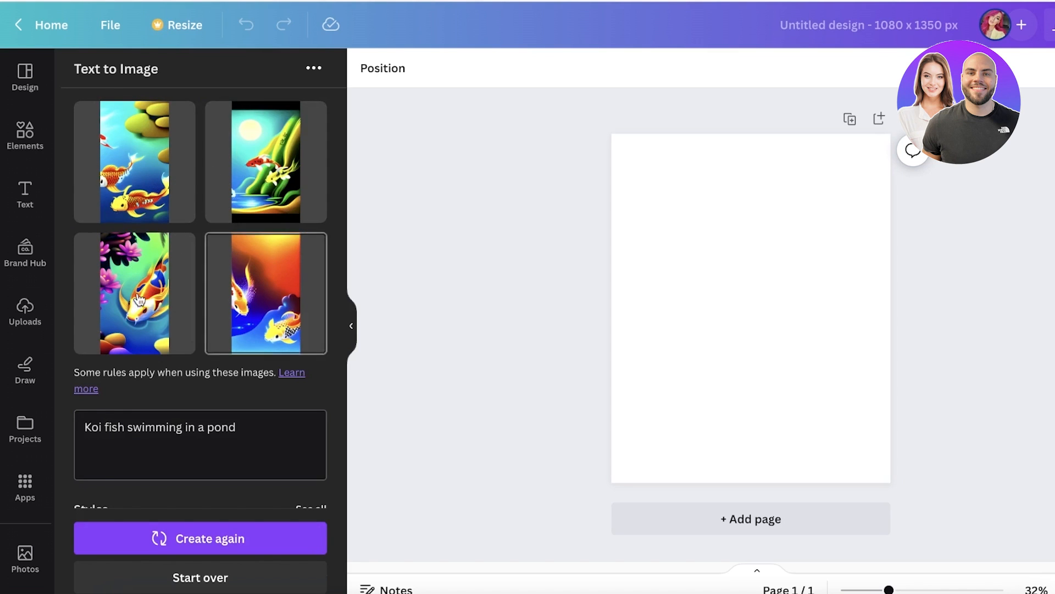
pyautogui.click(134, 292)
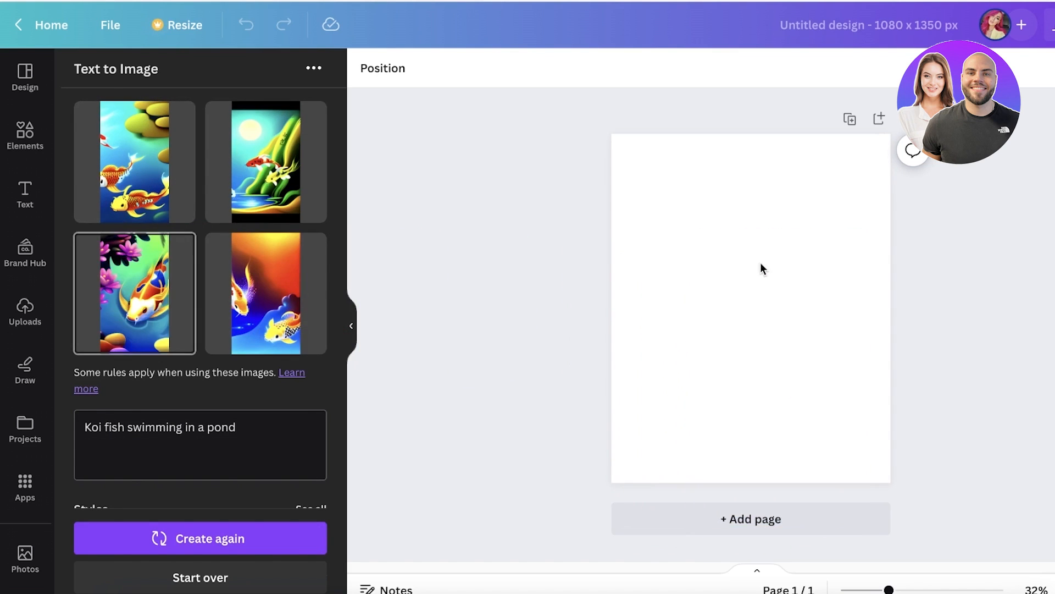
pyautogui.click(134, 295)
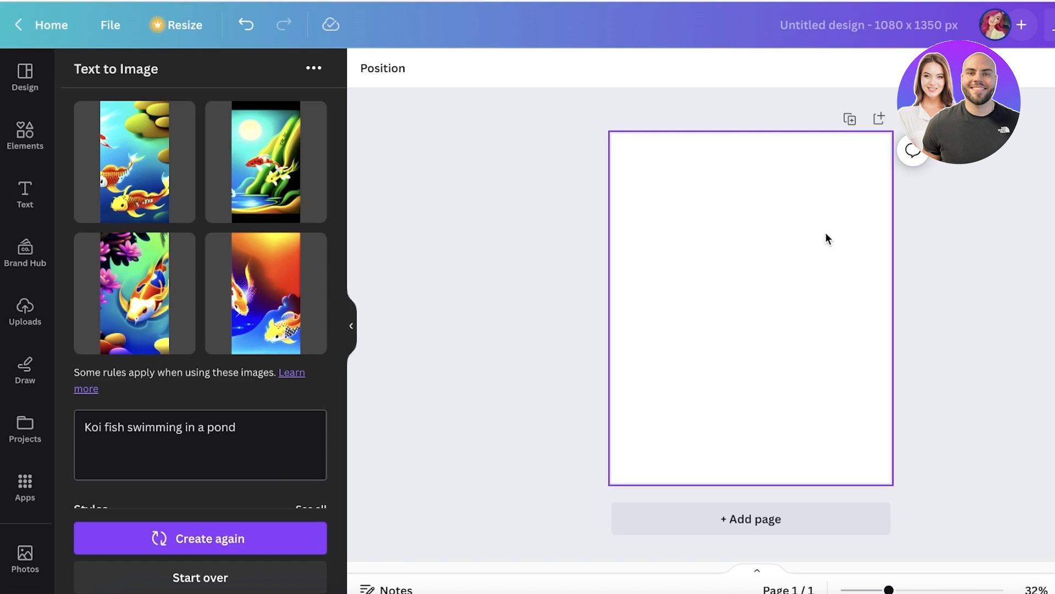
# Step: Replace the koi prompt with 'instagram post for a makeup' lipstick prompt and generate four new images
pyautogui.doubleClick(220, 426)
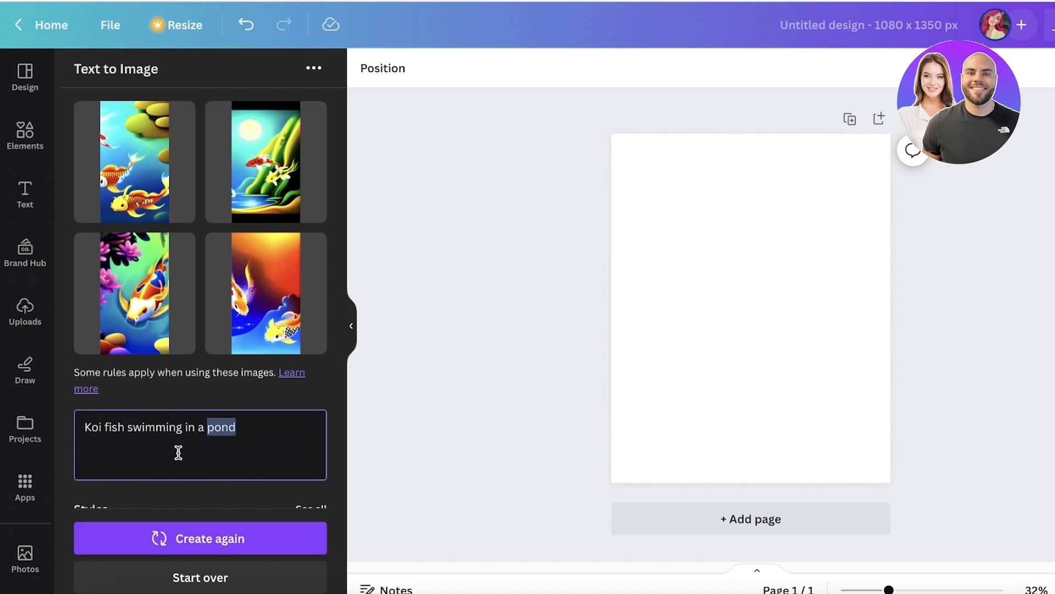
pyautogui.scroll(-3)
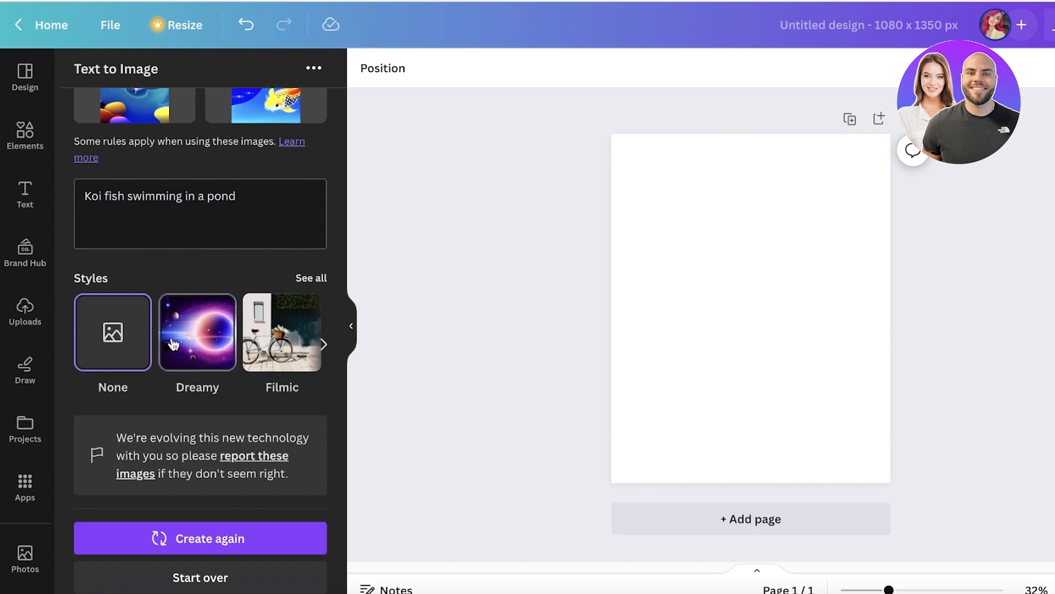
pyautogui.tripleClick(160, 195)
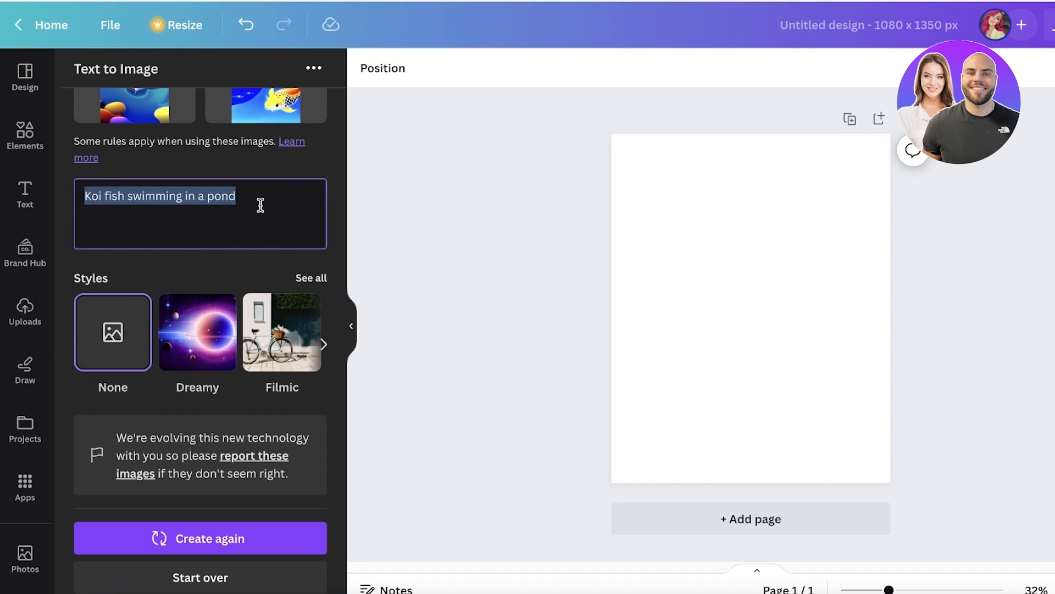
pyautogui.write('instagram post')
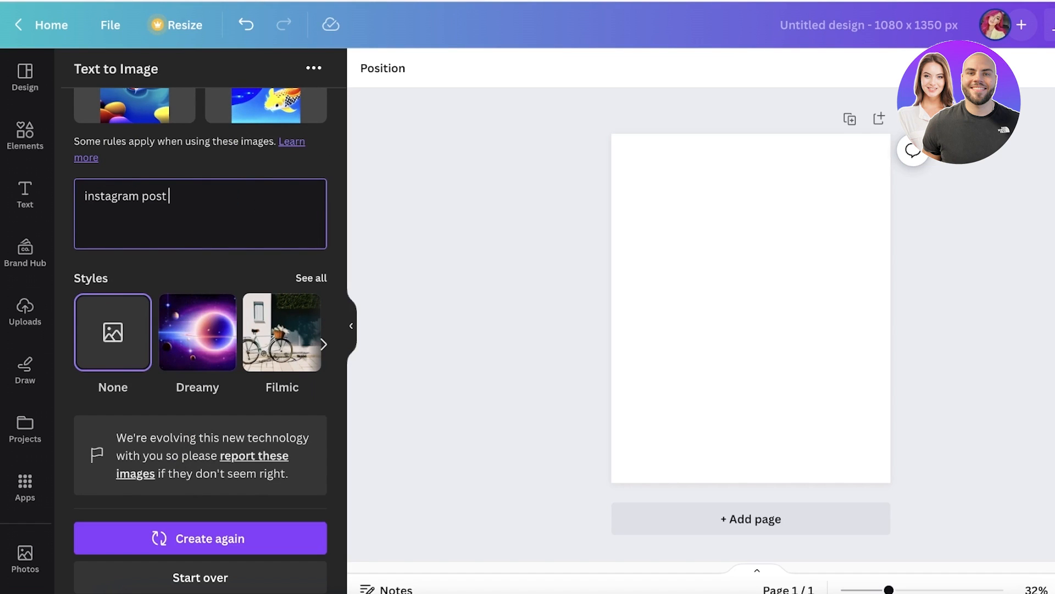
pyautogui.write('for a ma')
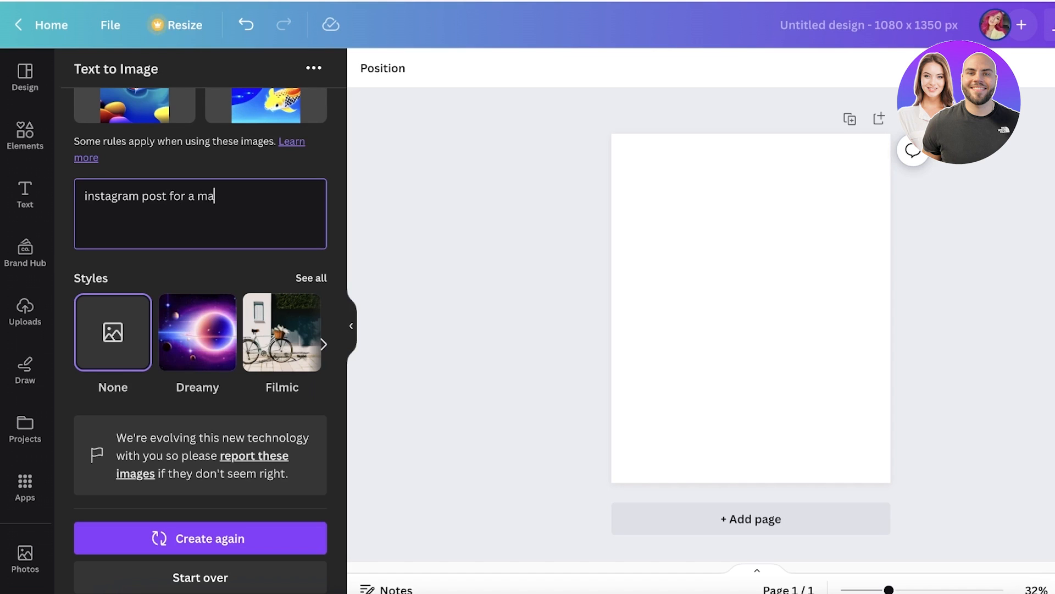
pyautogui.write('keup')
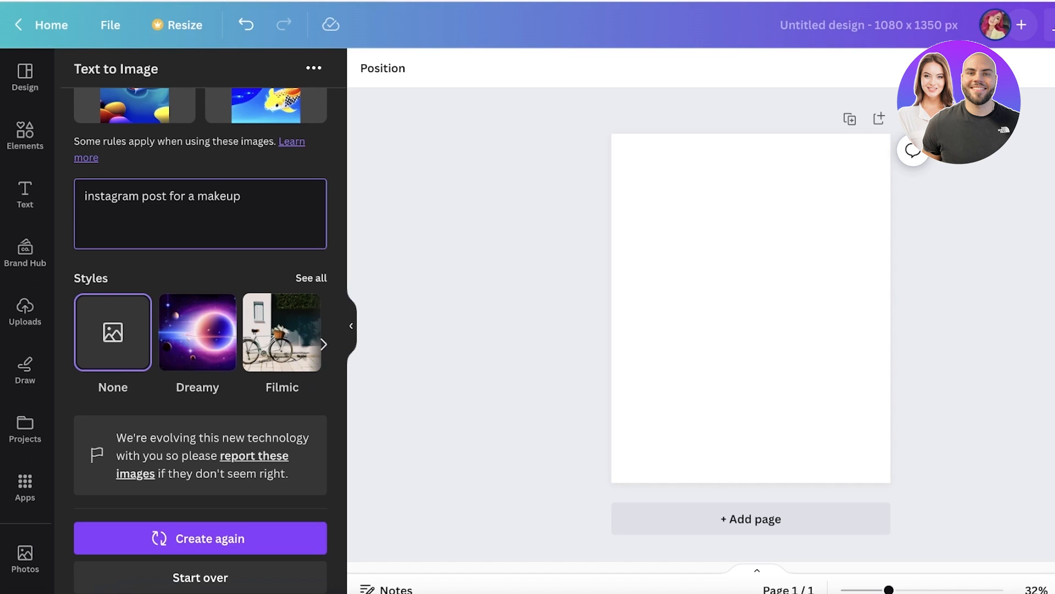
pyautogui.click(200, 539)
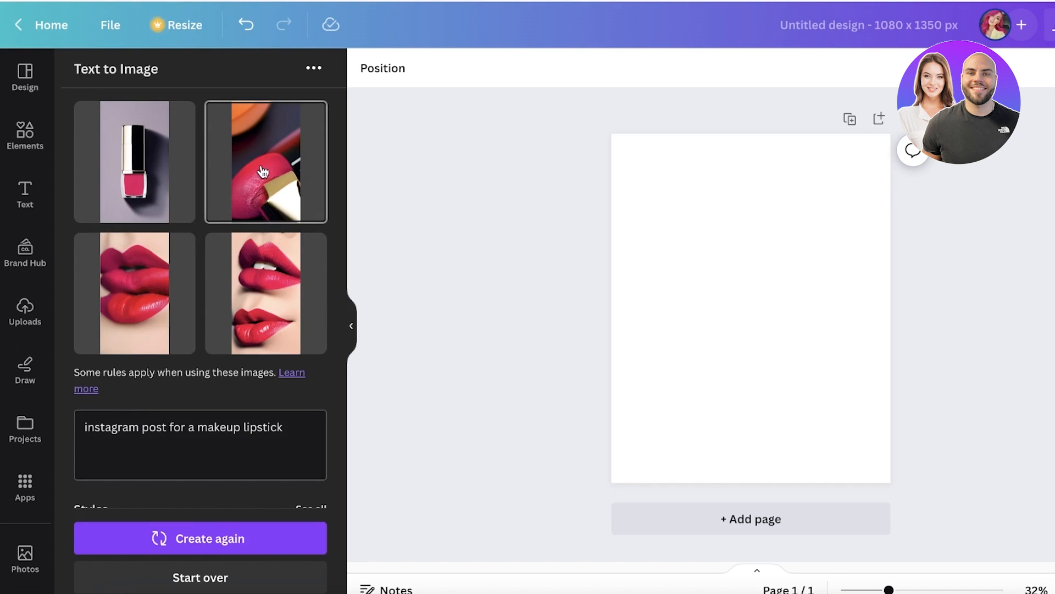
# Step: Add the lipstick close-up to the page, then undo it and clear the prompt
pyautogui.click(266, 165)
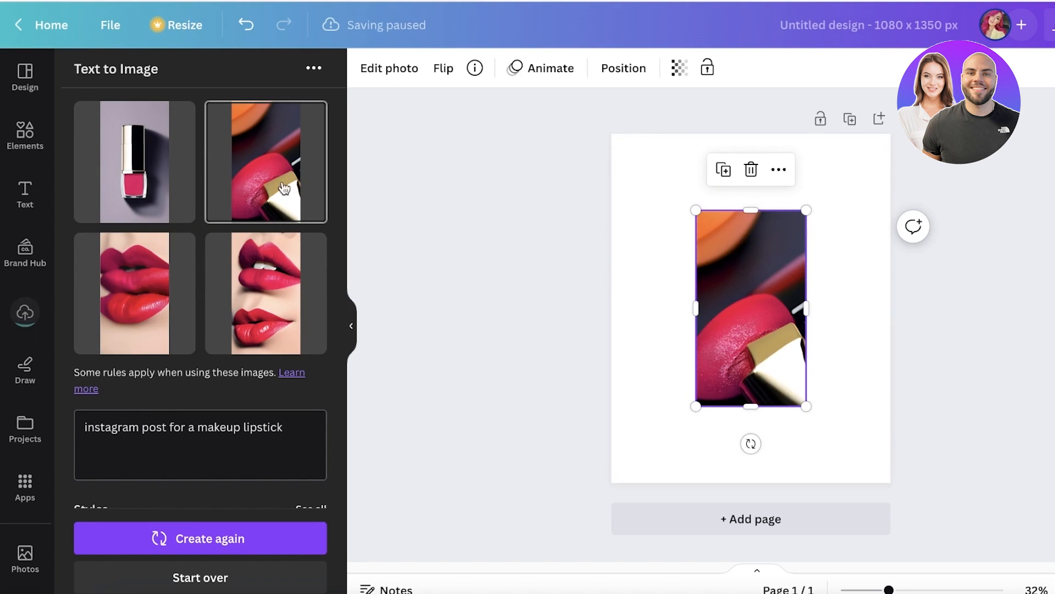
pyautogui.moveTo(749, 307); pyautogui.dragTo(667, 210)
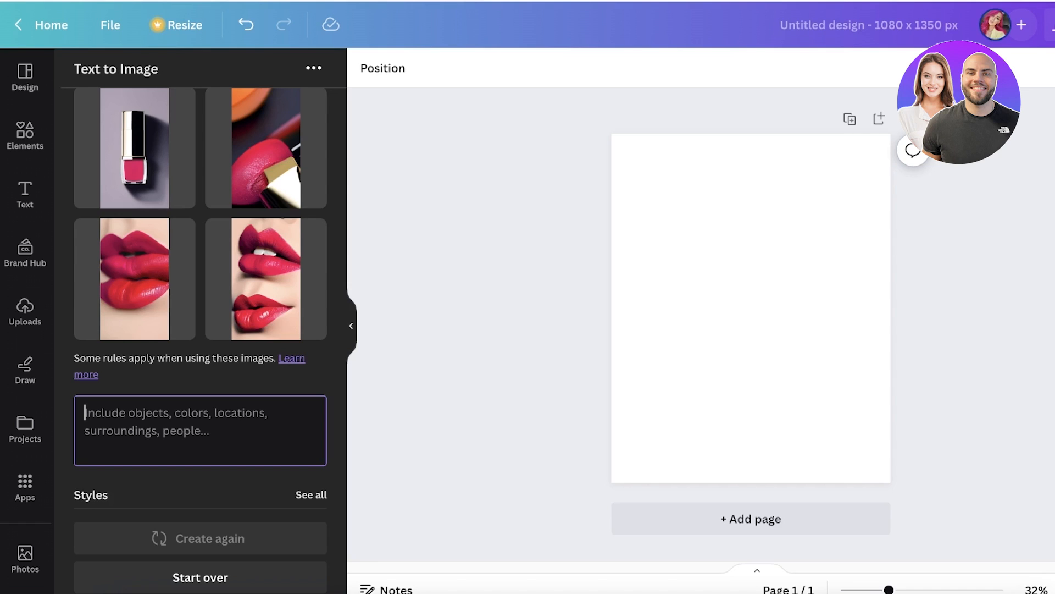
pyautogui.moveTo(178, 427)
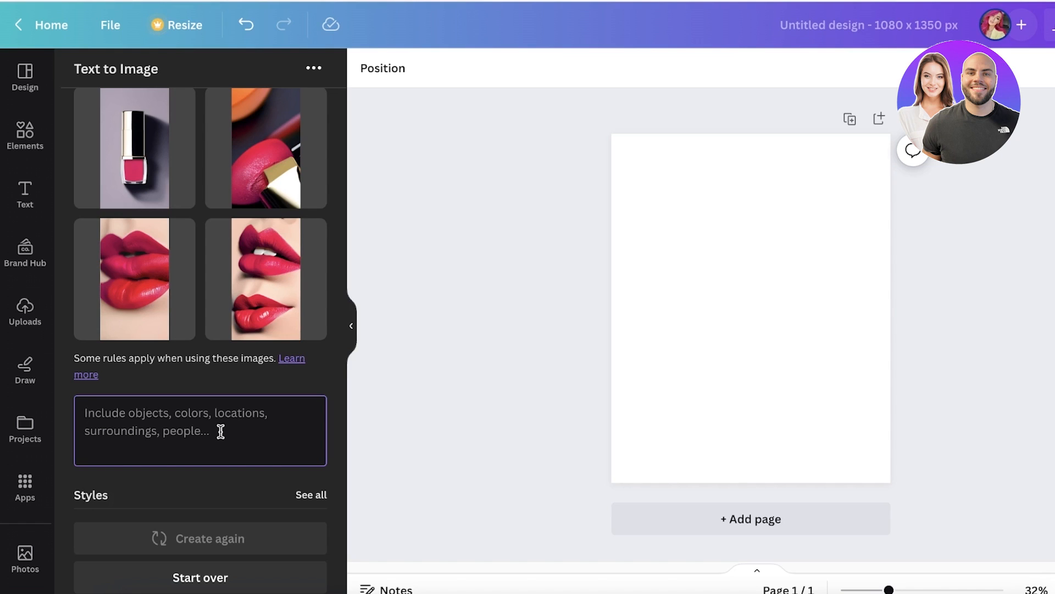
pyautogui.moveTo(224, 433)
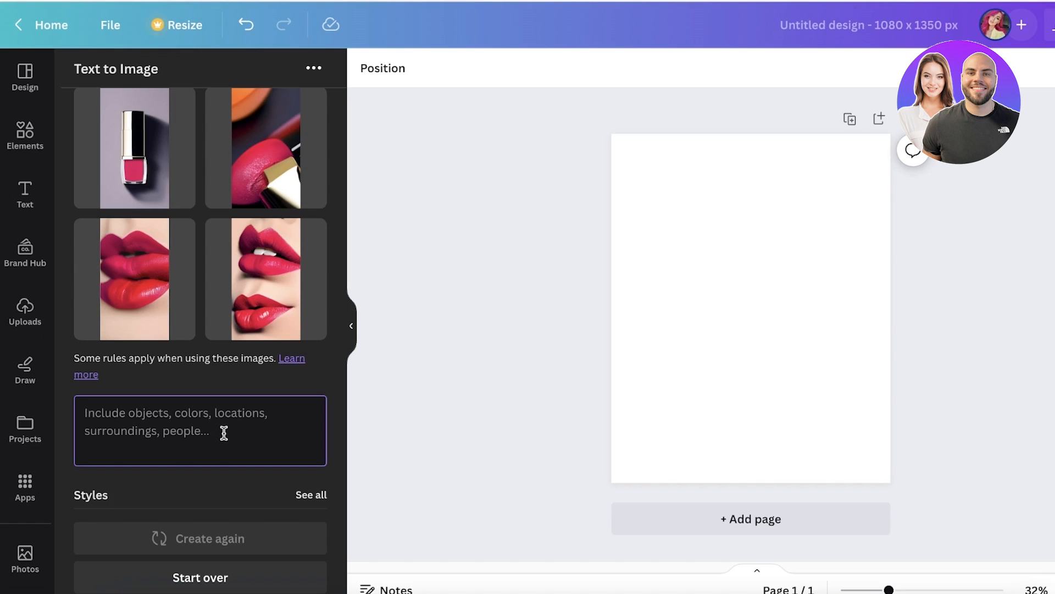
pyautogui.moveTo(217, 440)
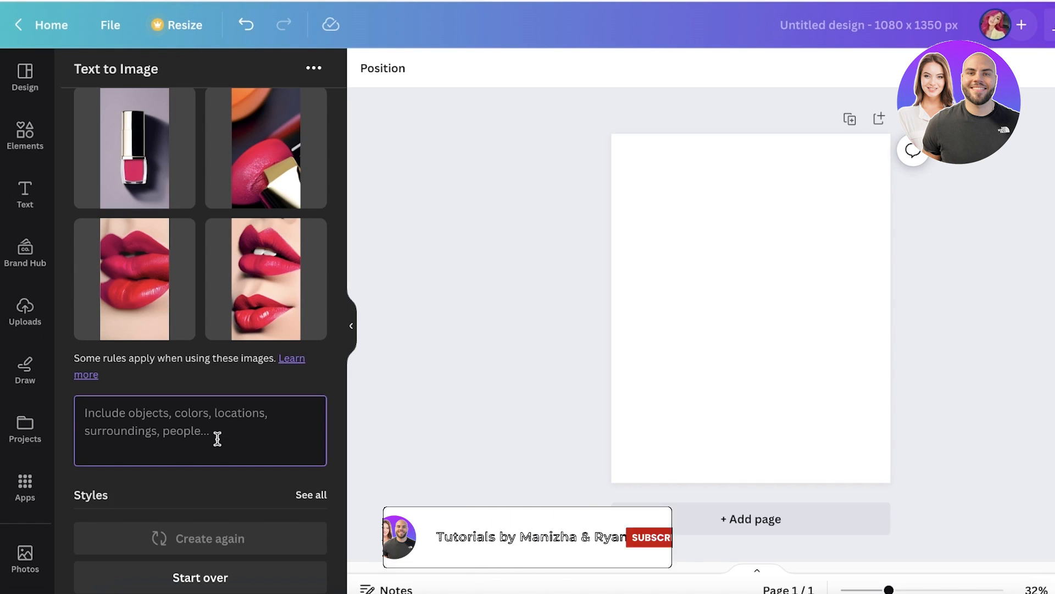
pyautogui.click(652, 536)
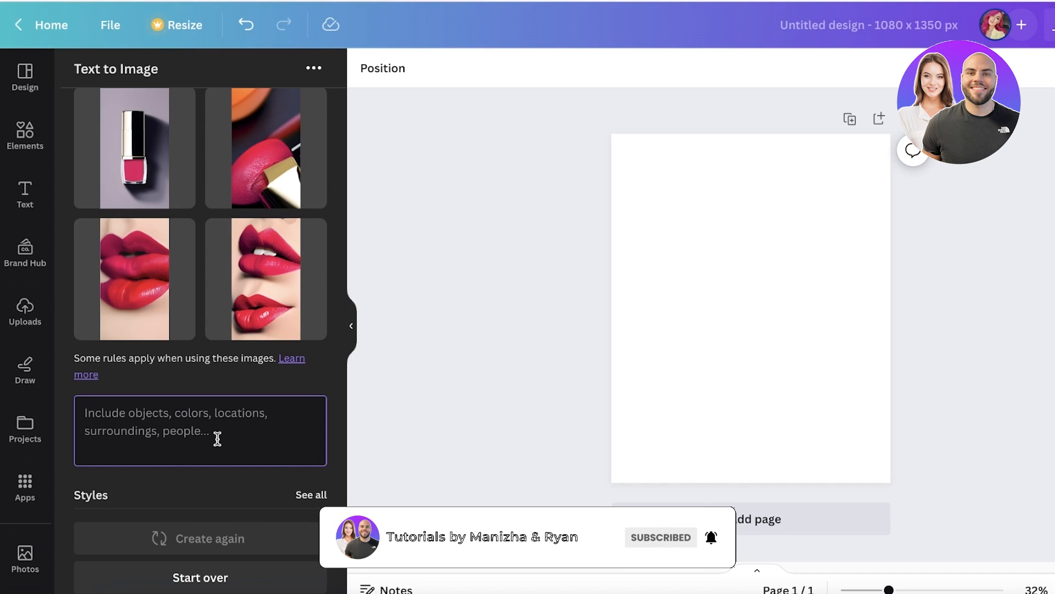
pyautogui.click(683, 536)
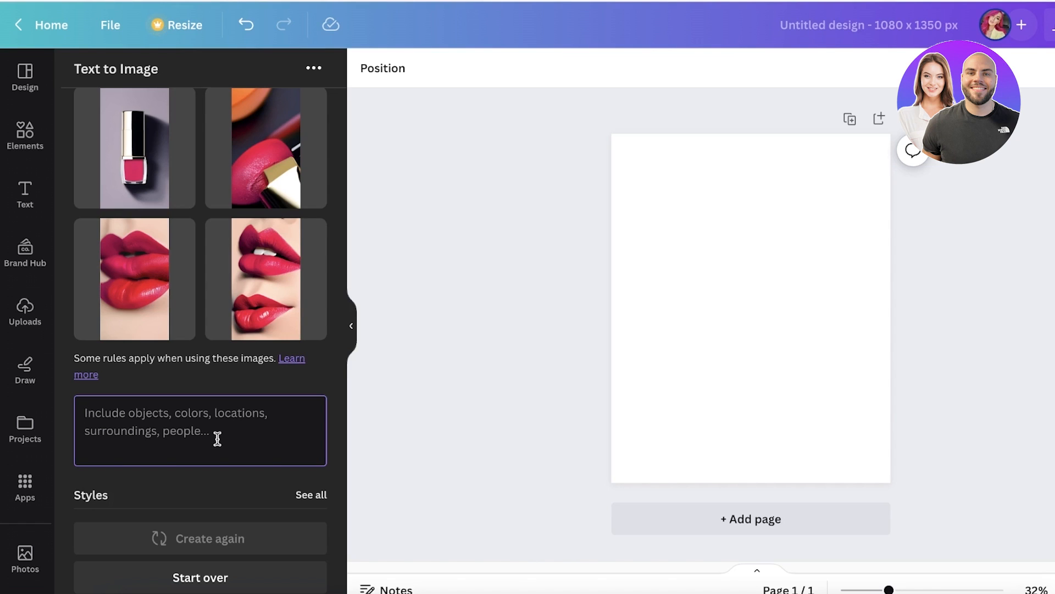
# Step: Generate metallic, plastic and pink lipstick packaging images after removing the flagged word 'nude'
pyautogui.write('some packaging variations for lipsticks, creative, metallic, plastic and pink, light pink, nude')
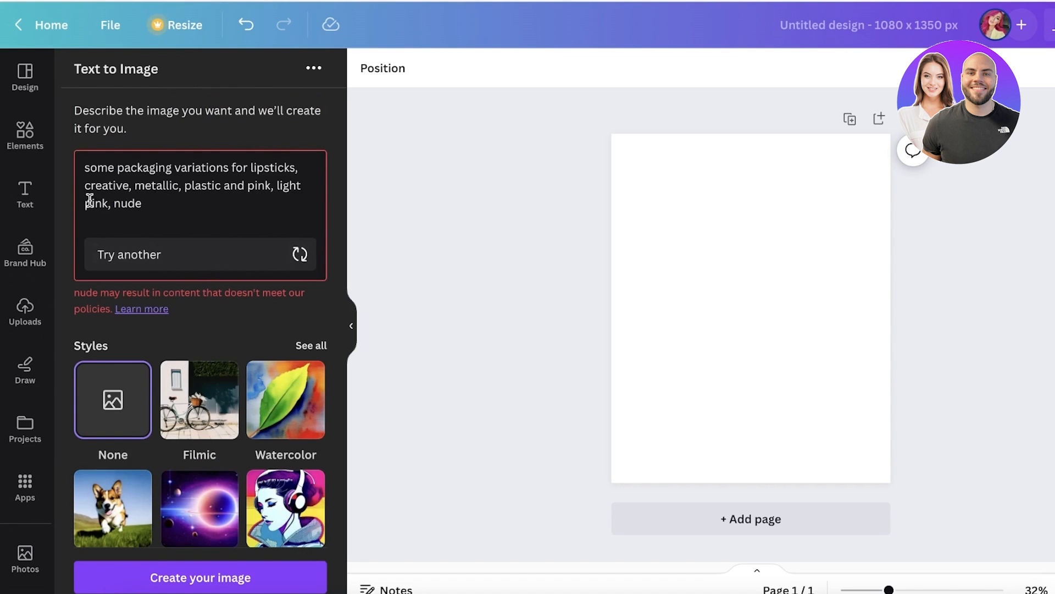
pyautogui.doubleClick(125, 203)
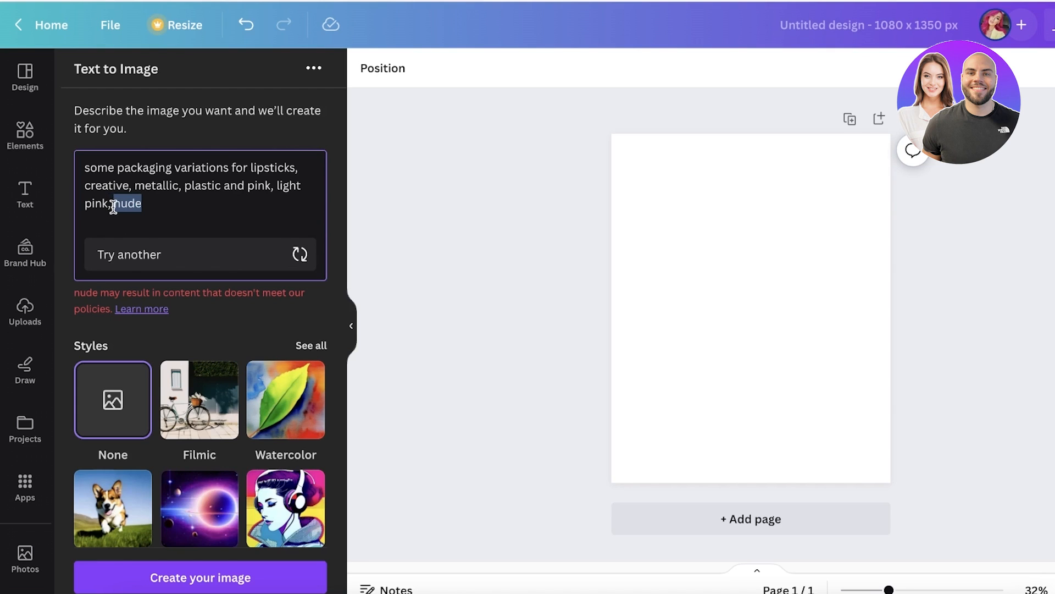
pyautogui.click(200, 578)
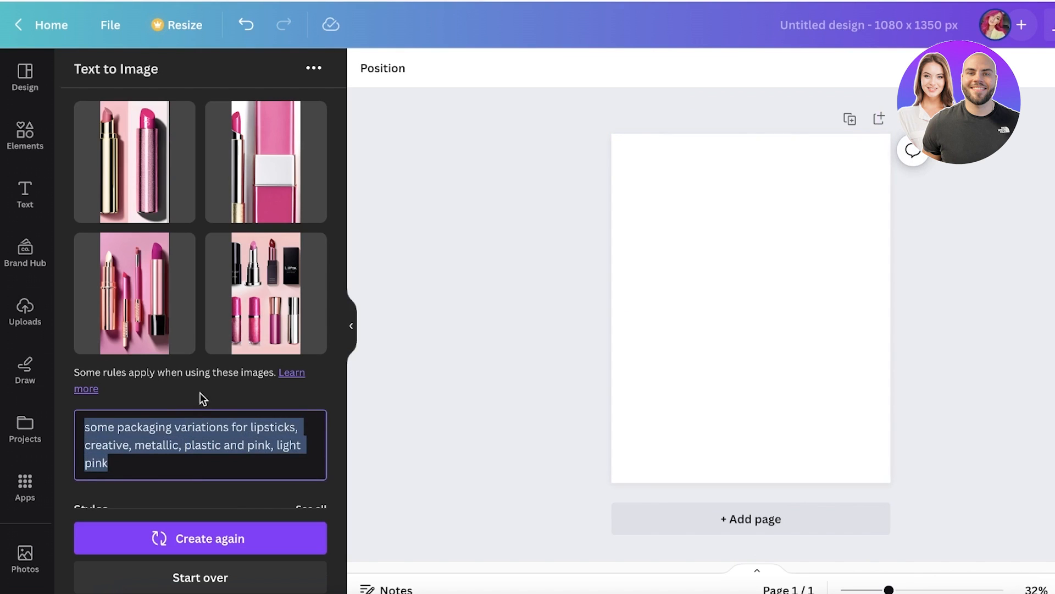
pyautogui.moveTo(208, 398)
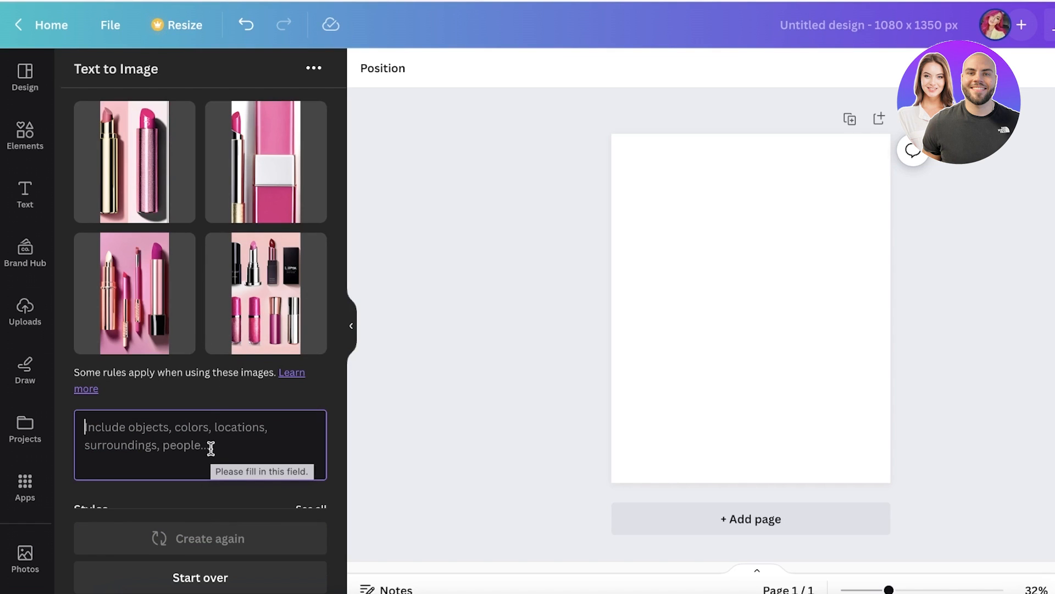
# Step: Generate 'wallpaper for iphone' images and place the pink flower wallpaper onto the page
pyautogui.write('wallpaper for iphone')
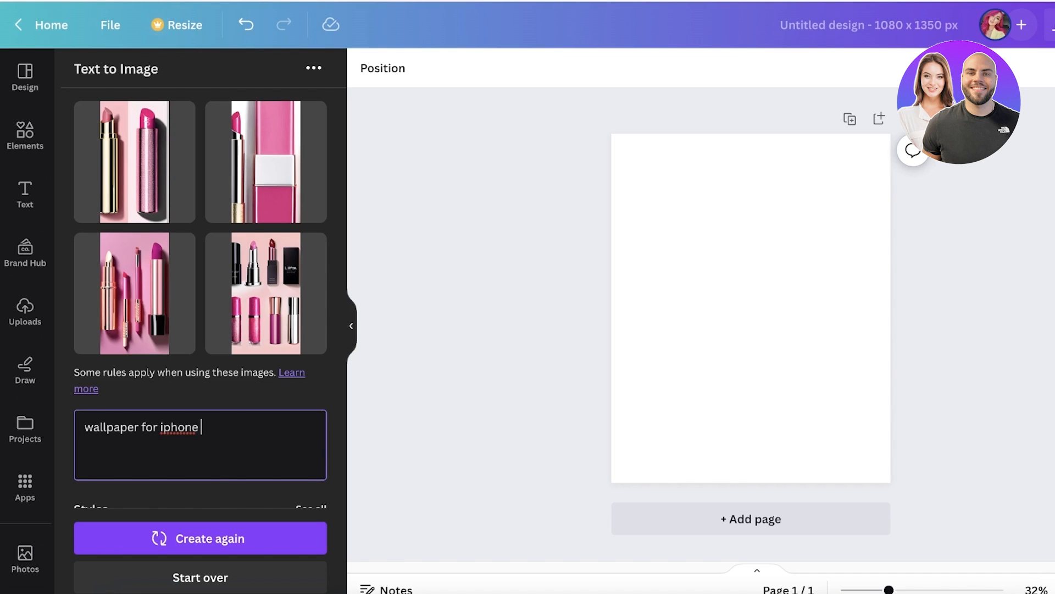
pyautogui.click(200, 538)
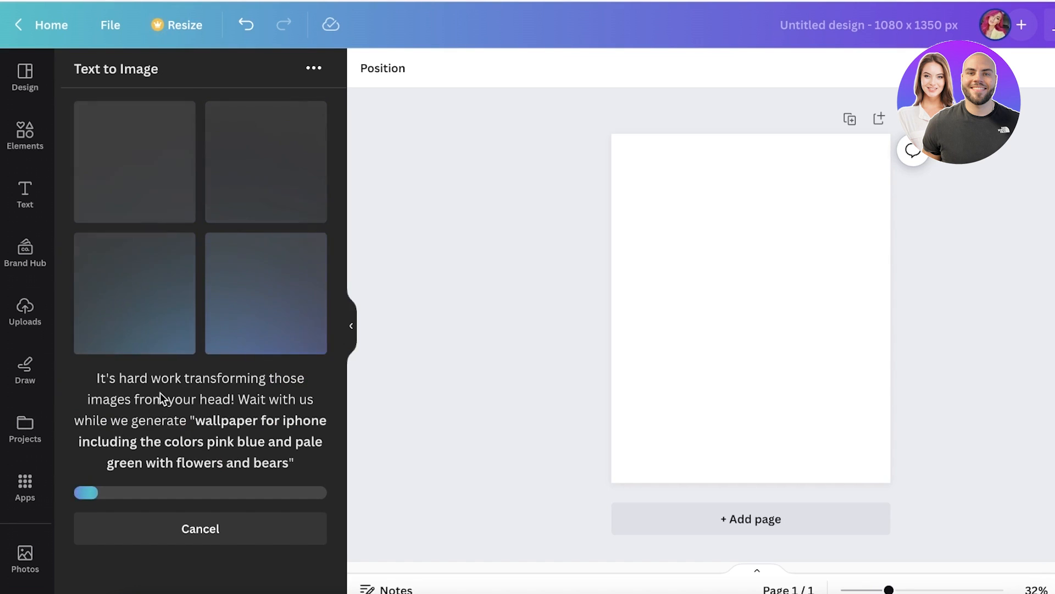
pyautogui.moveTo(473, 315)
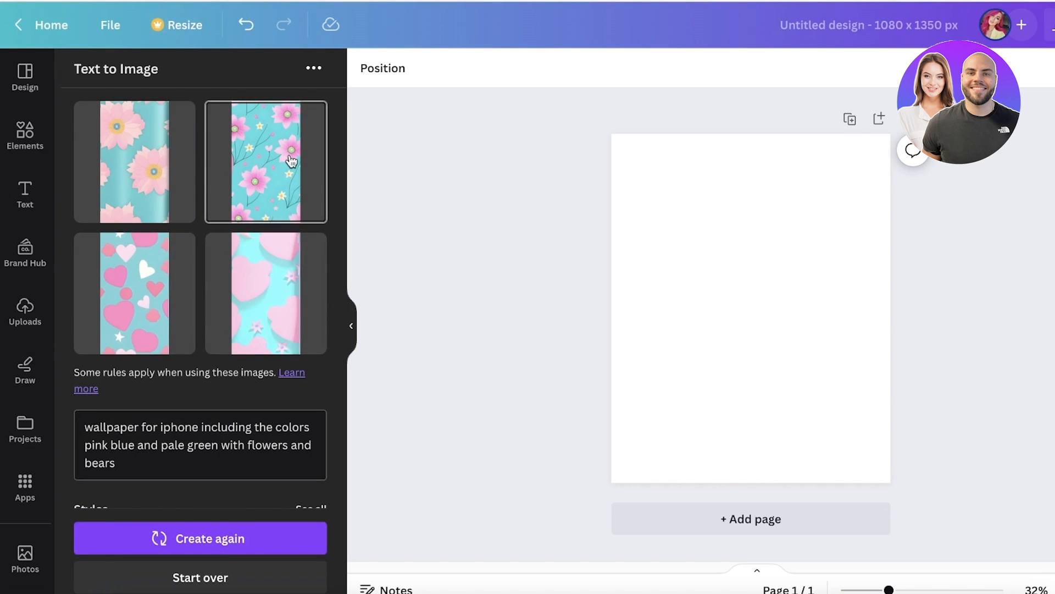
pyautogui.click(266, 161)
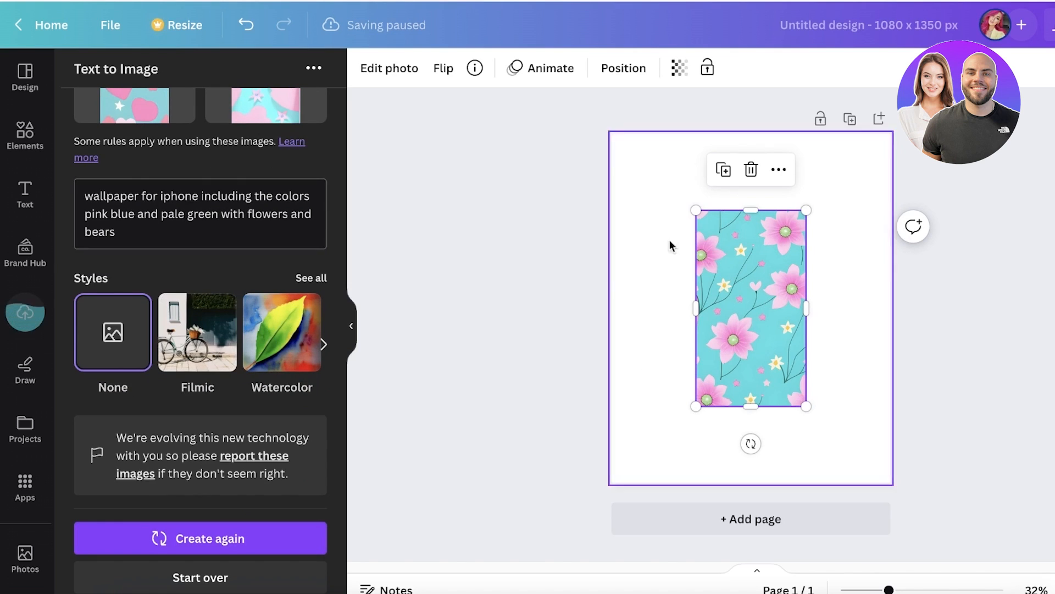
# Step: Review the image styles list and adjust the floral pattern image on the page
pyautogui.click(311, 278)
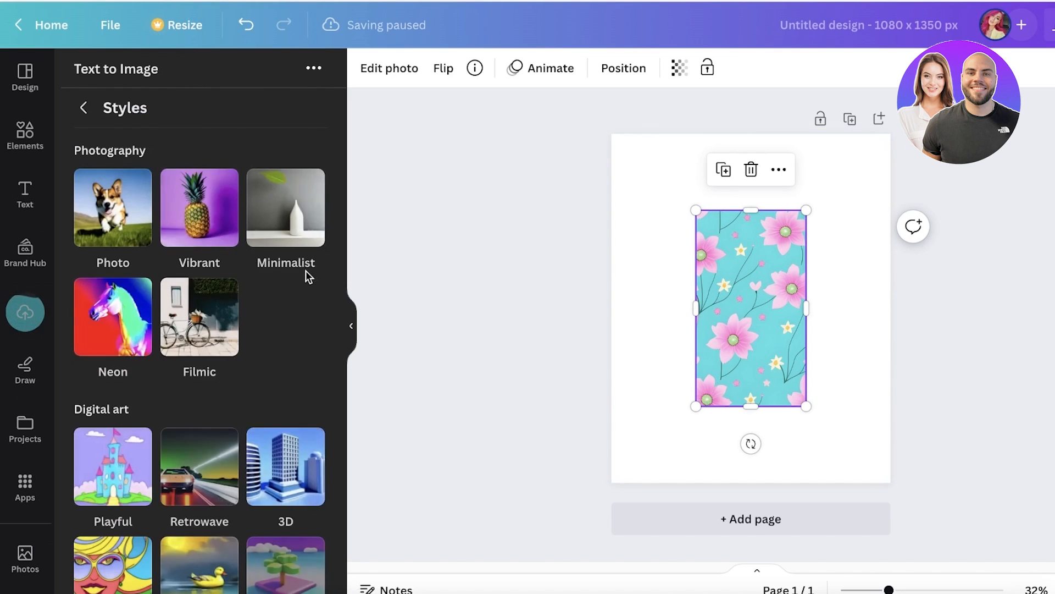
pyautogui.scroll(-3)
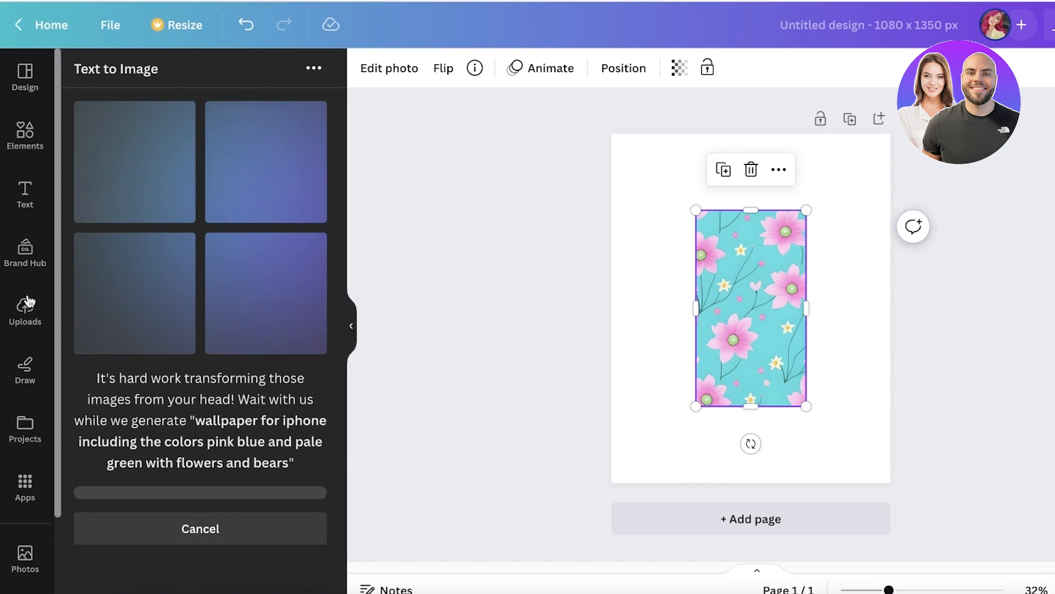
pyautogui.moveTo(750, 308); pyautogui.dragTo(835, 232)
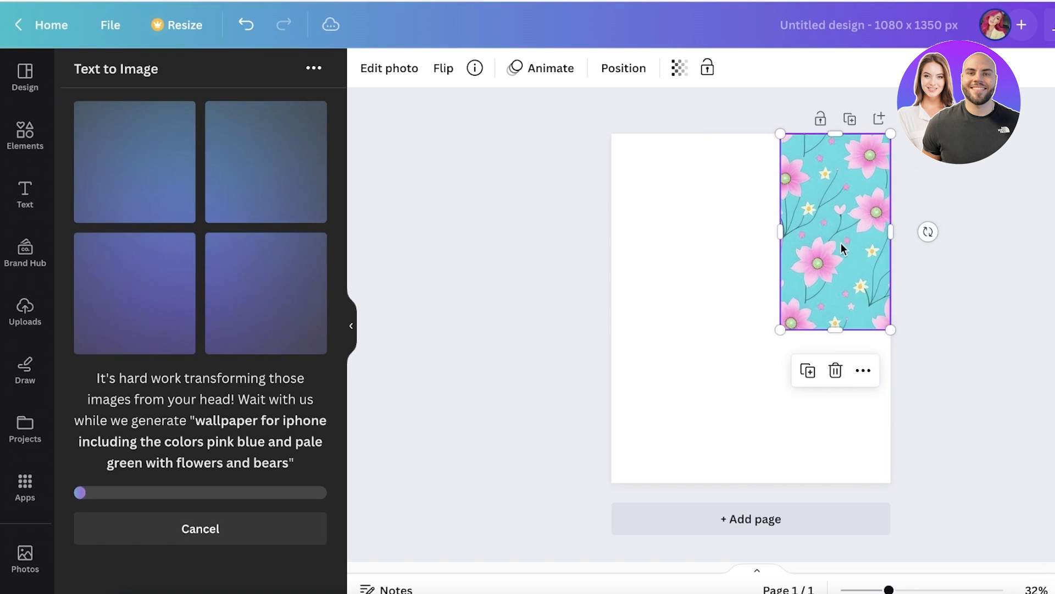
pyautogui.moveTo(781, 330); pyautogui.dragTo(823, 251)
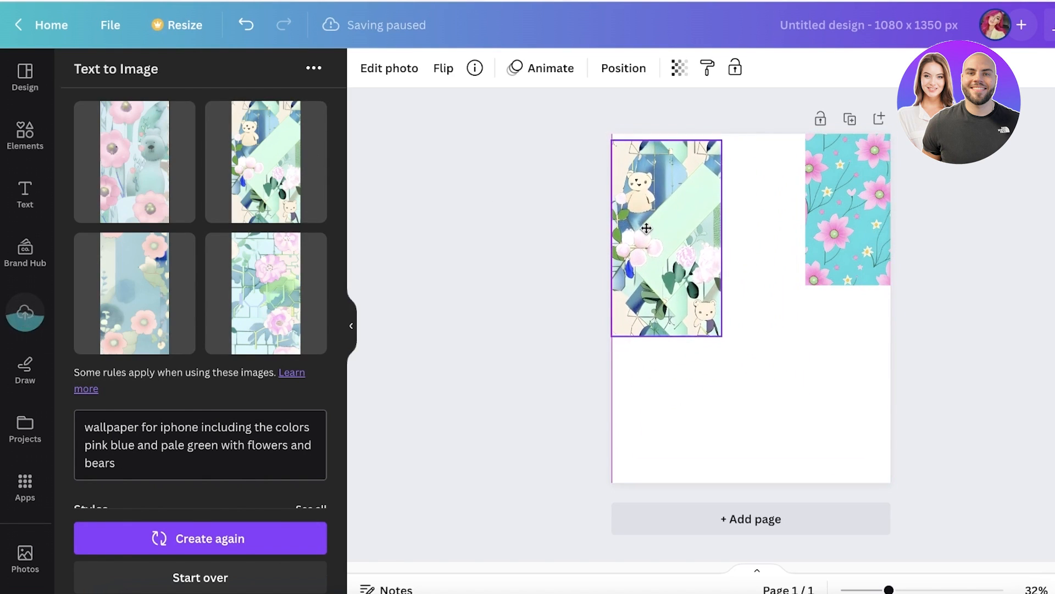
# Step: Remove the floral image and drag the bear wallpaper to fill the page background
pyautogui.click(644, 226)
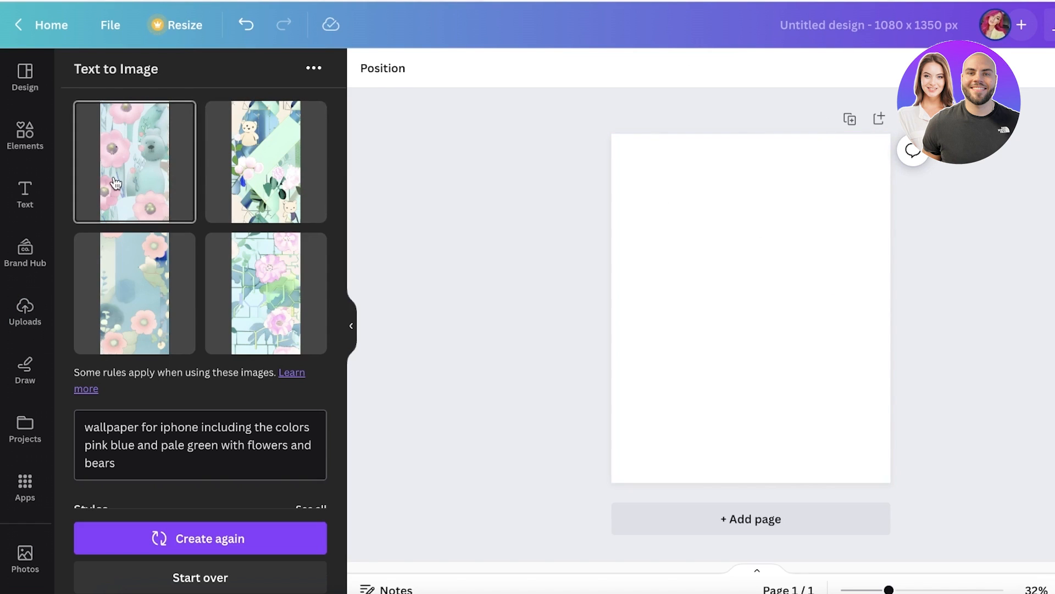
pyautogui.moveTo(134, 161); pyautogui.dragTo(638, 218)
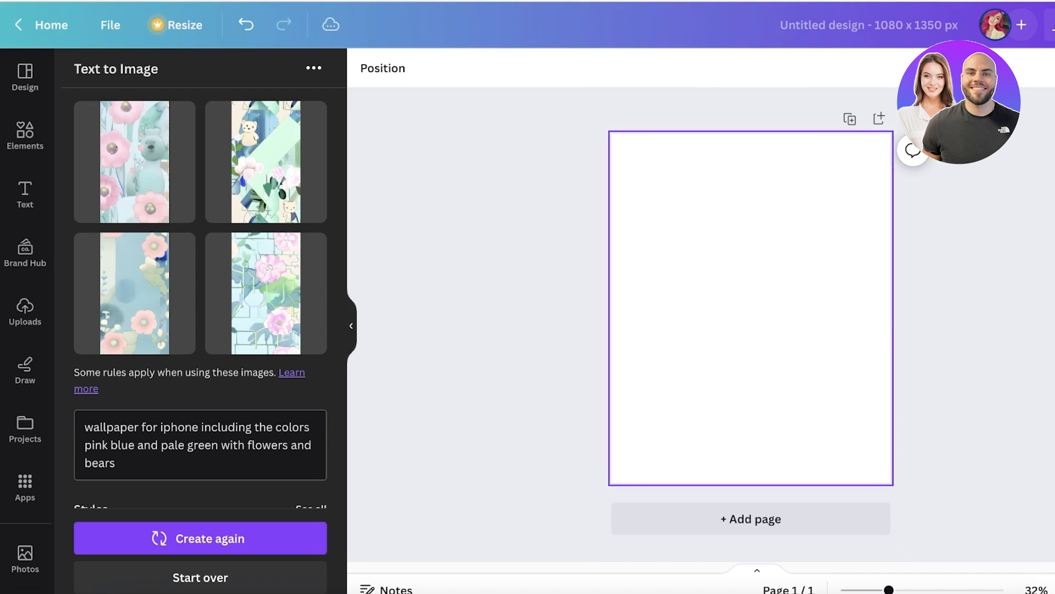
# Step: Set the bear wallpaper as background and generate images of a woman wearing a long gown
pyautogui.click(264, 161)
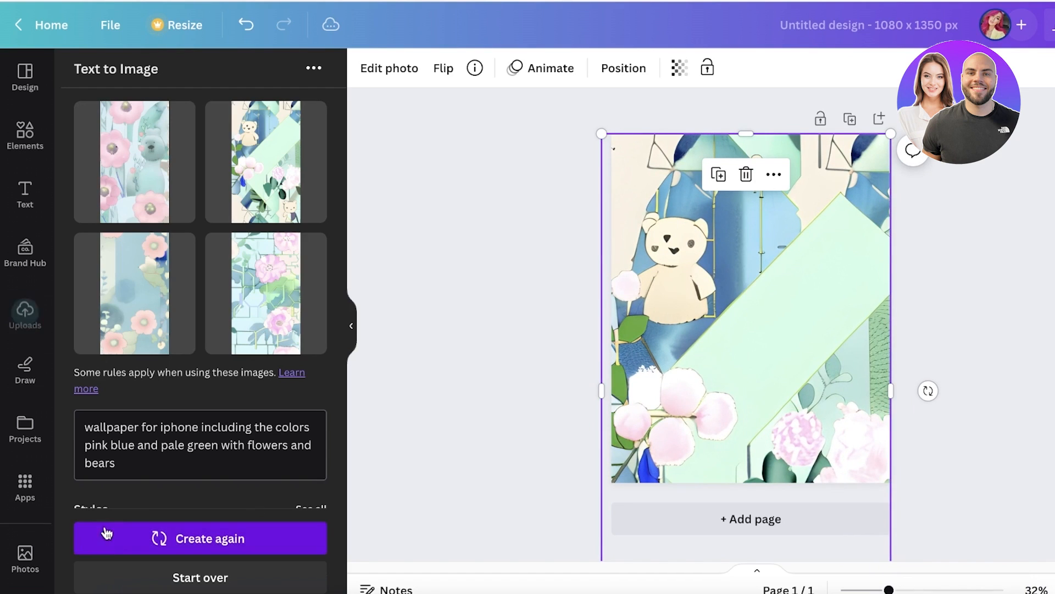
pyautogui.write('generate a beautiful w')
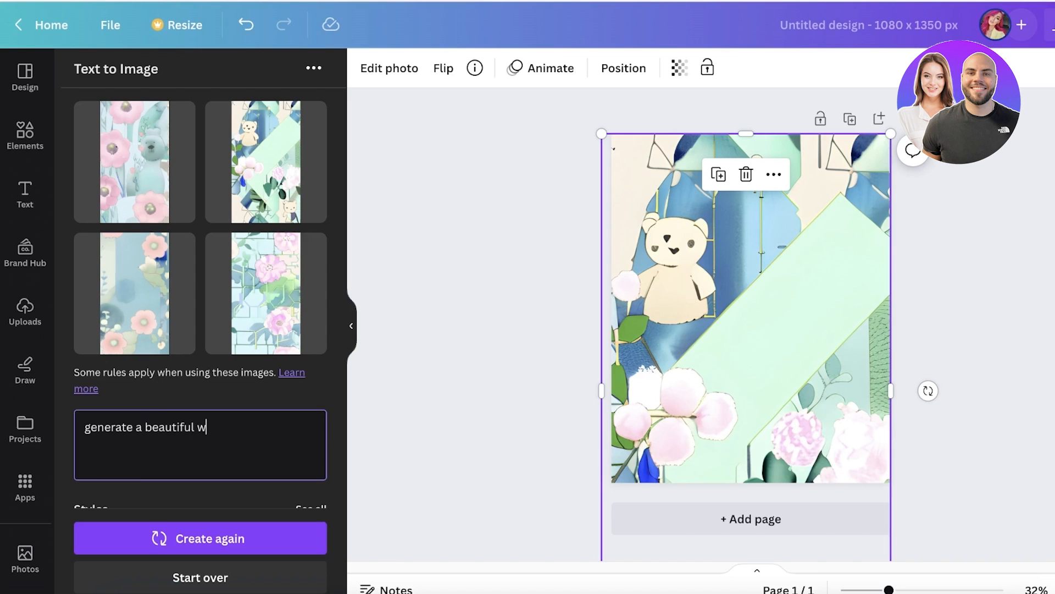
pyautogui.write('oman weari')
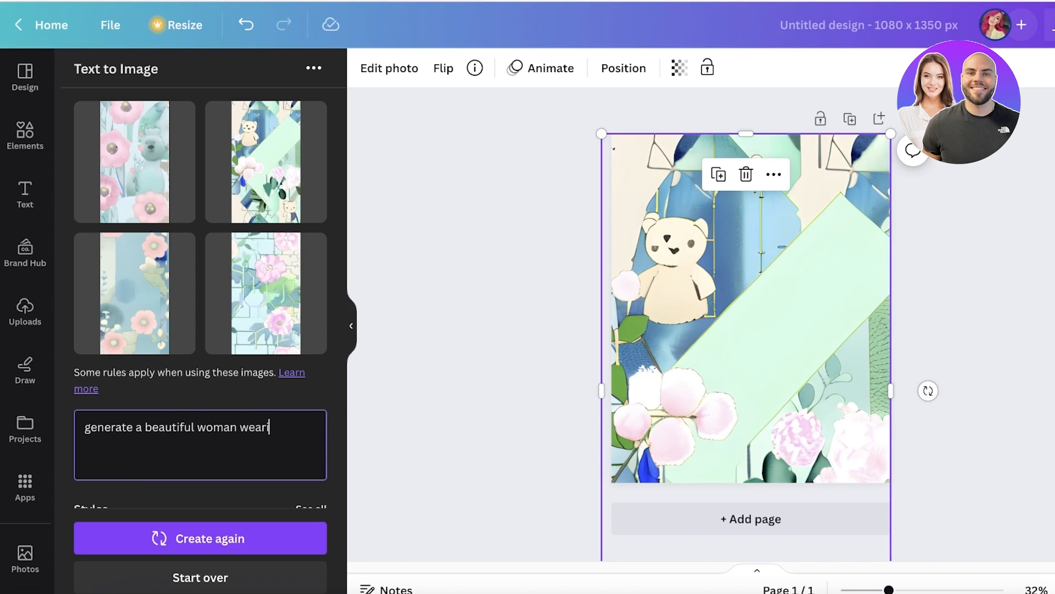
pyautogui.click(200, 539)
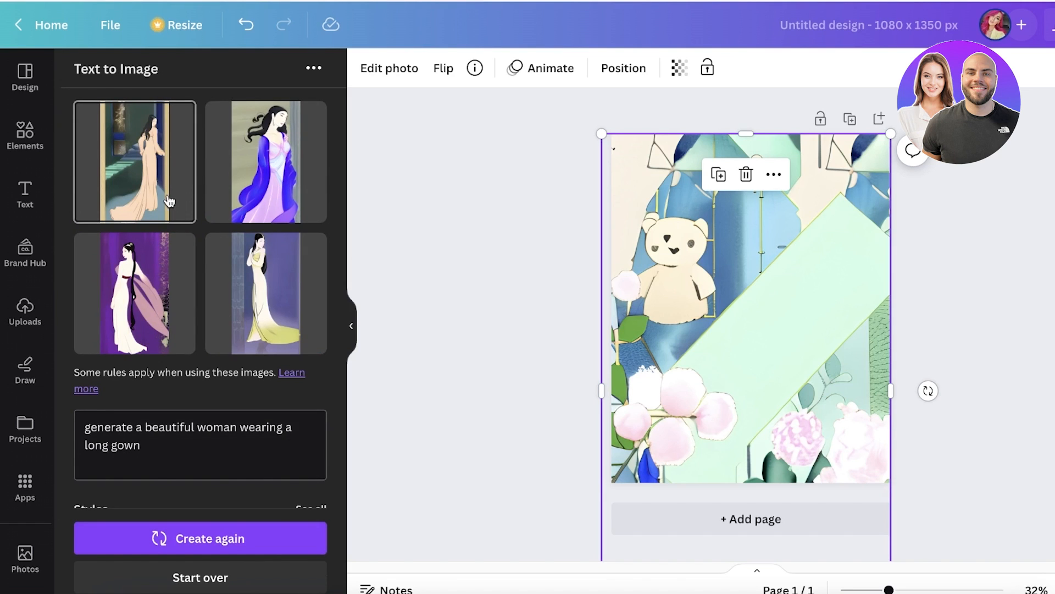
# Step: Place the first gown image on the design and enlarge it over most of the page
pyautogui.moveTo(134, 162); pyautogui.dragTo(762, 326)
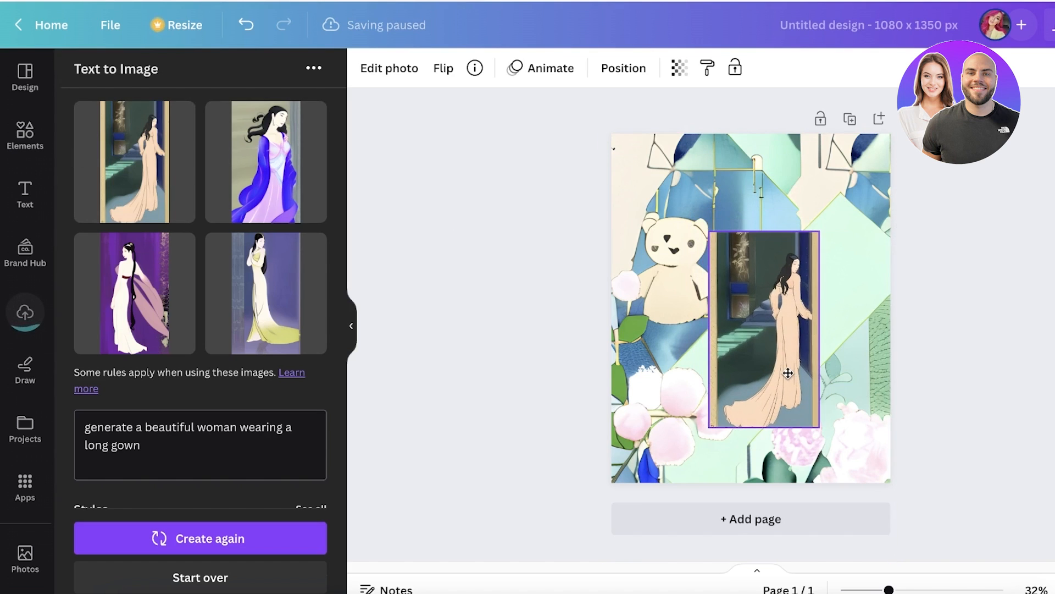
pyautogui.moveTo(816, 423); pyautogui.dragTo(869, 556)
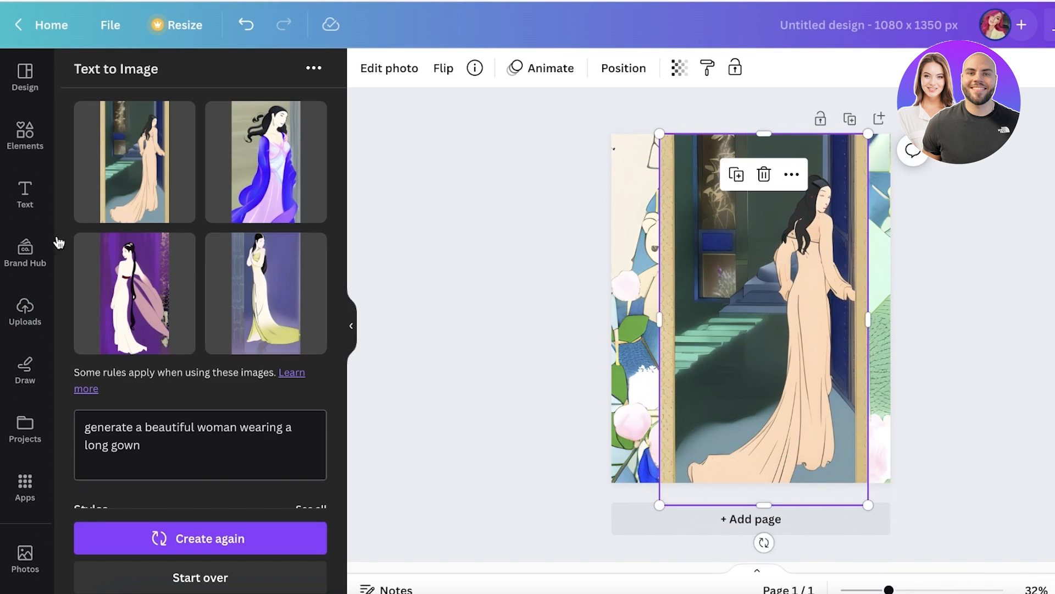
# Step: Search the apps for 'rem' and view the D-ID AI Presenters app details
pyautogui.click(24, 486)
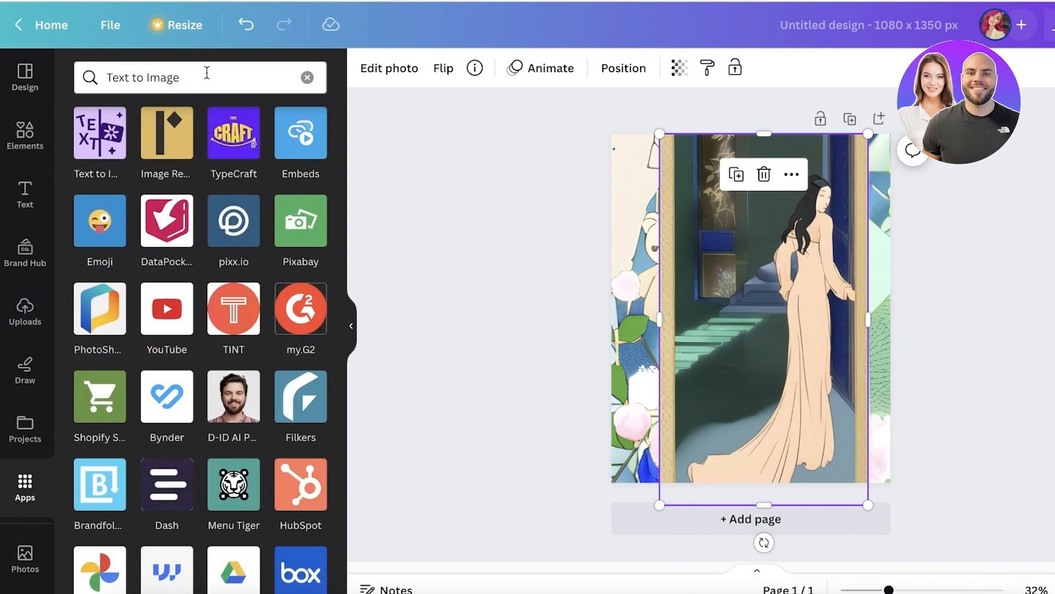
pyautogui.write('rem')
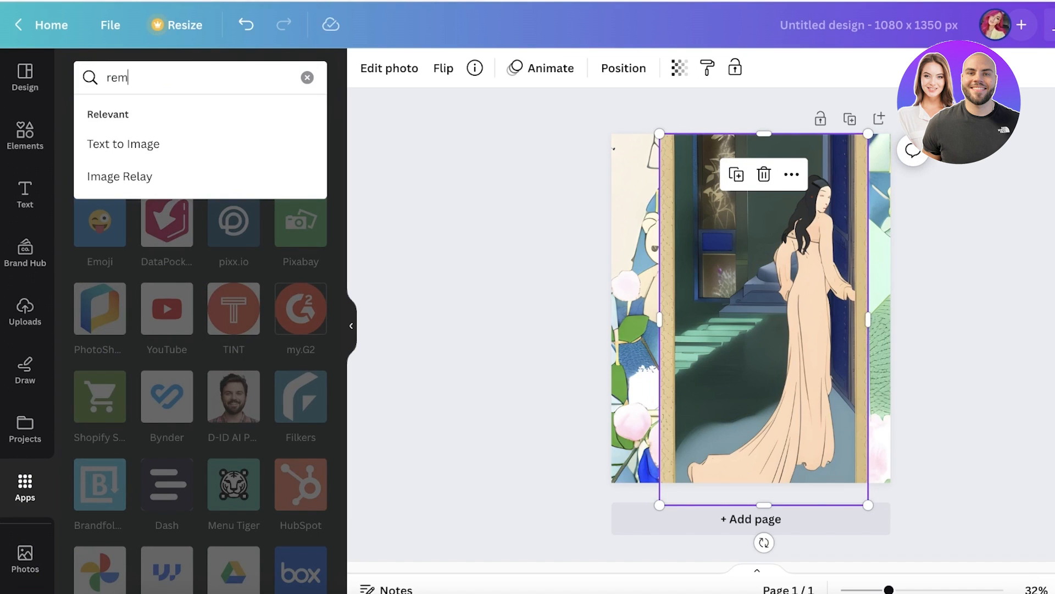
pyautogui.click(233, 396)
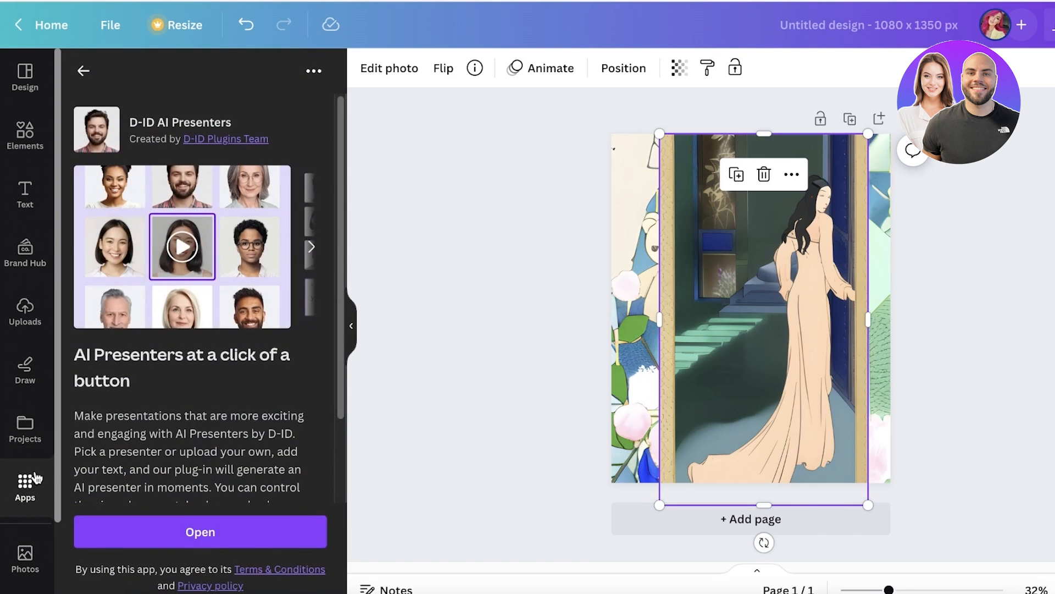
pyautogui.click(82, 71)
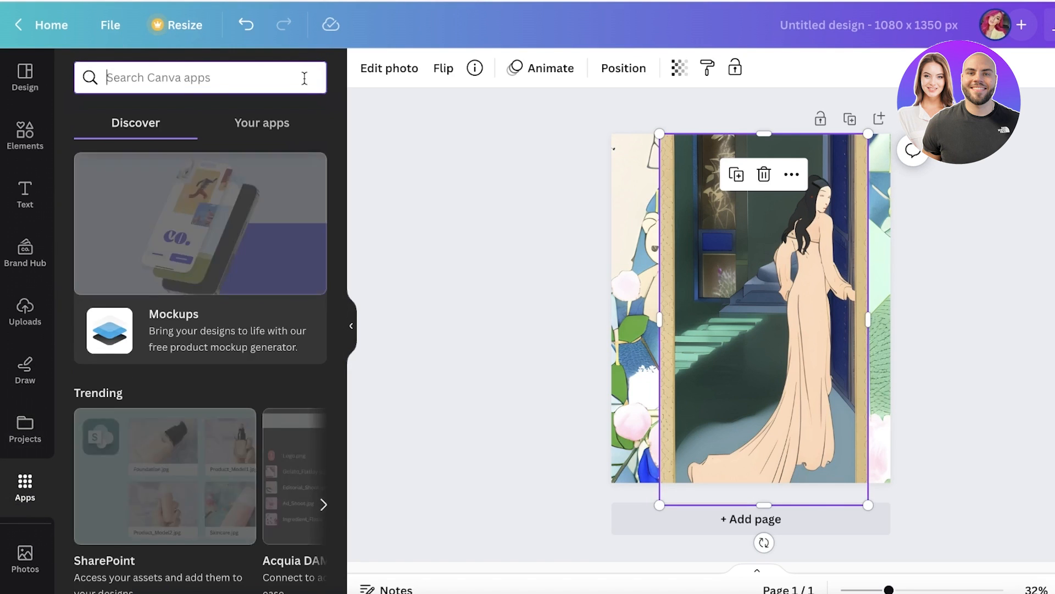
pyautogui.scroll(-3)
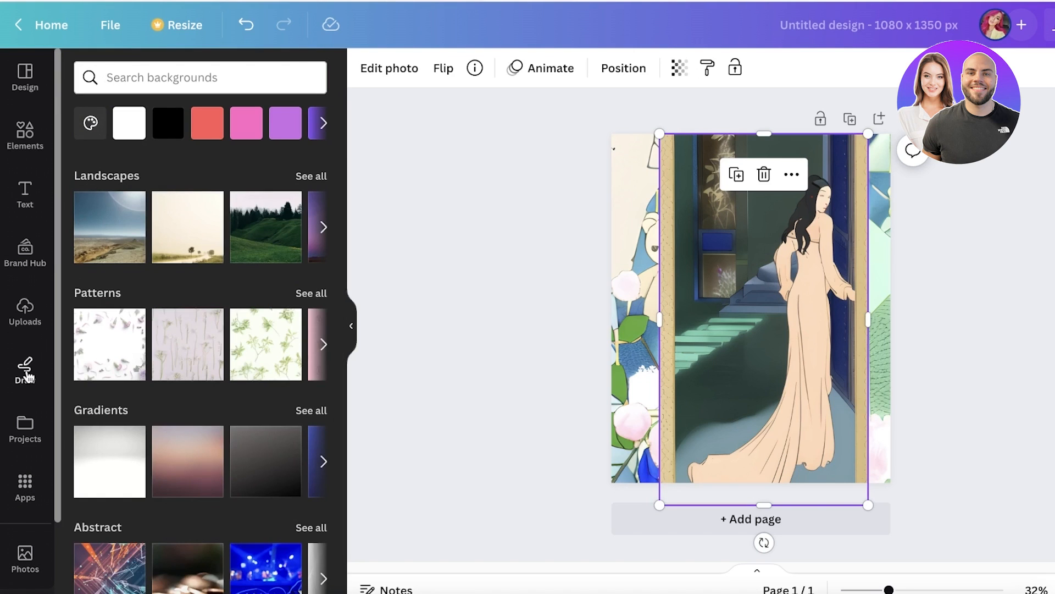
# Step: Browse the Discover apps list, viewing the SharePoint app details, ending with Mockups featured
pyautogui.click(25, 486)
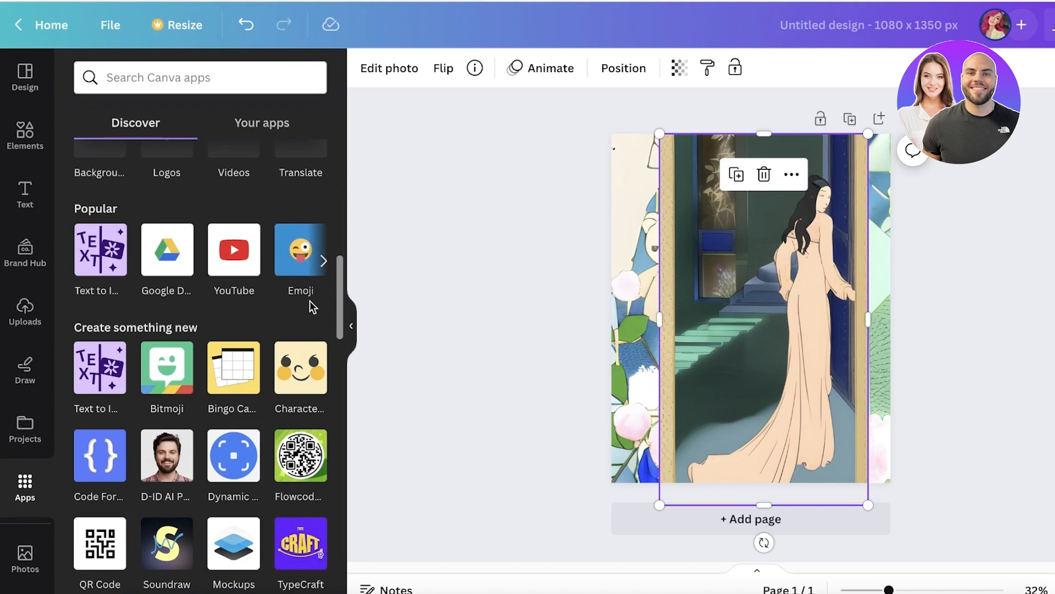
pyautogui.scroll(-3)
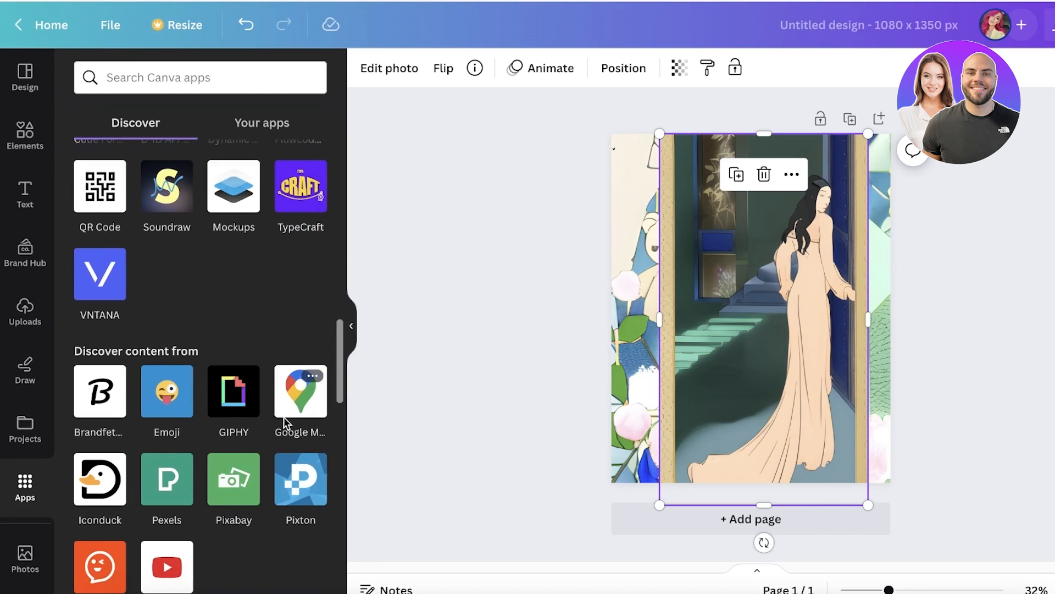
pyautogui.scroll(-3)
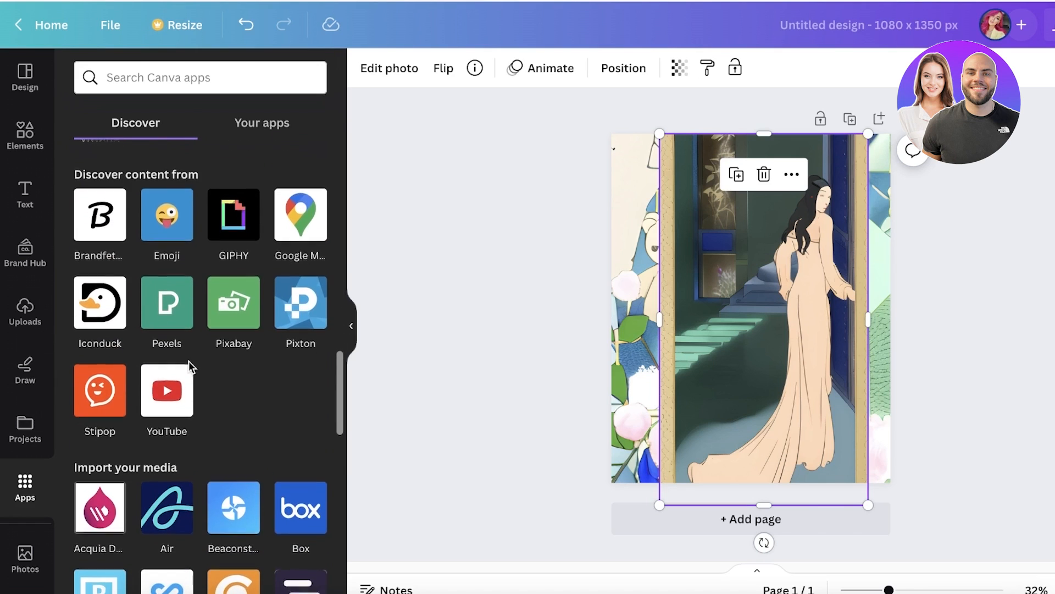
pyautogui.scroll(-3)
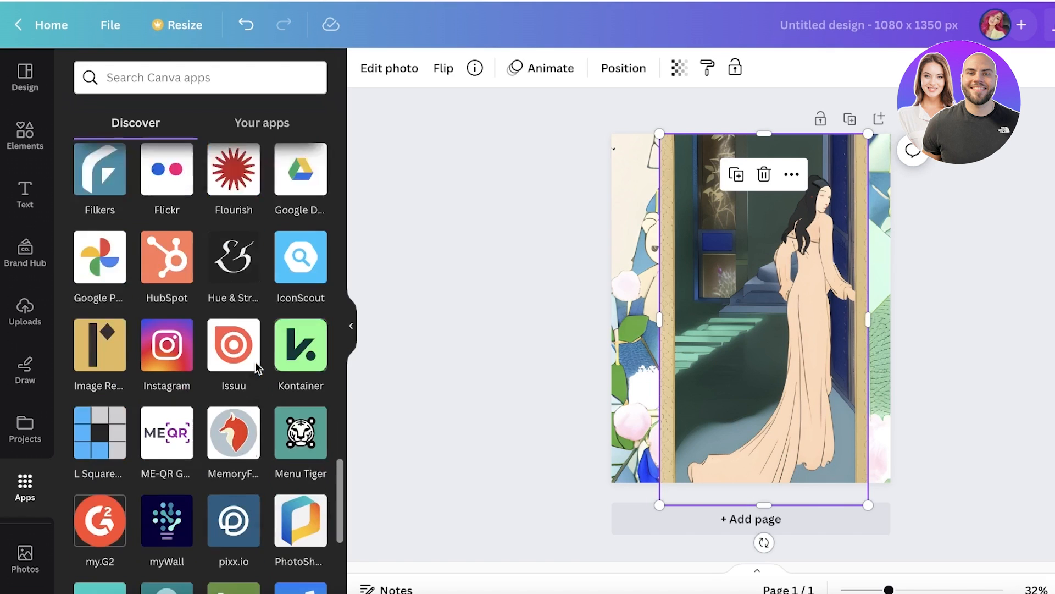
pyautogui.scroll(-3)
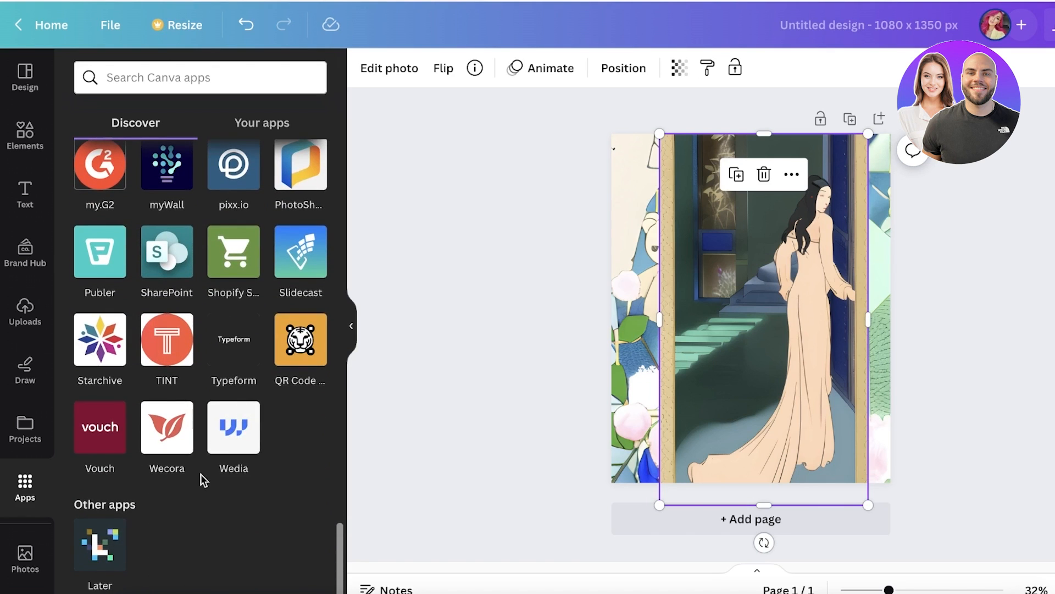
pyautogui.click(135, 123)
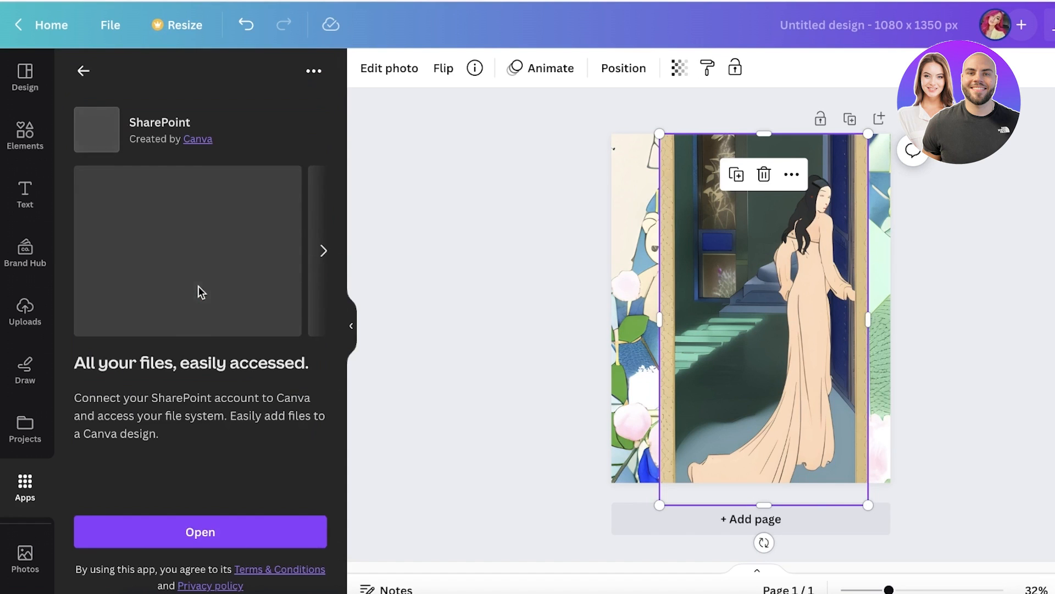
pyautogui.click(84, 71)
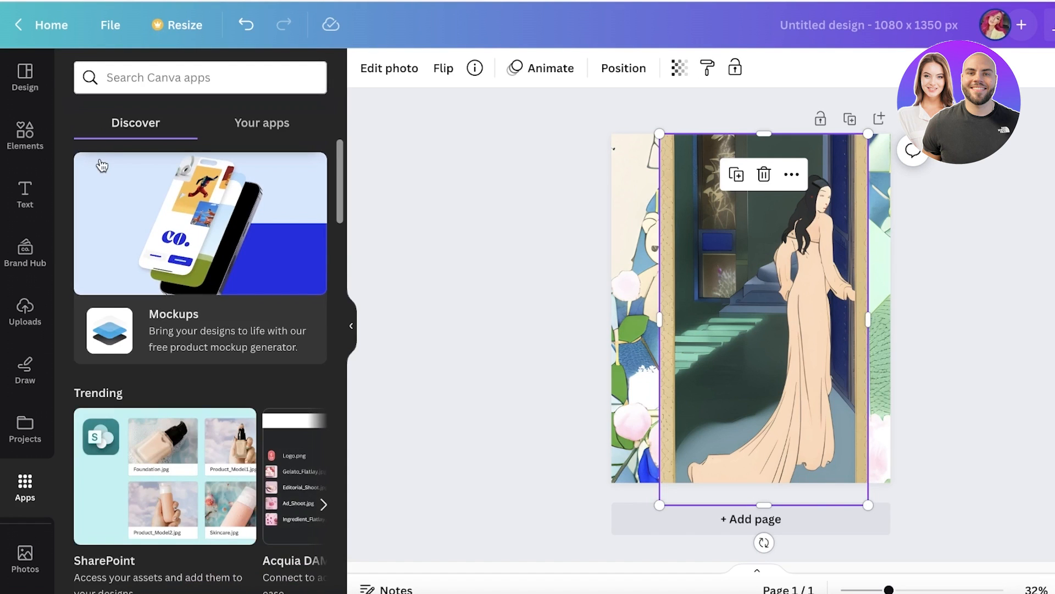
pyautogui.scroll(-3)
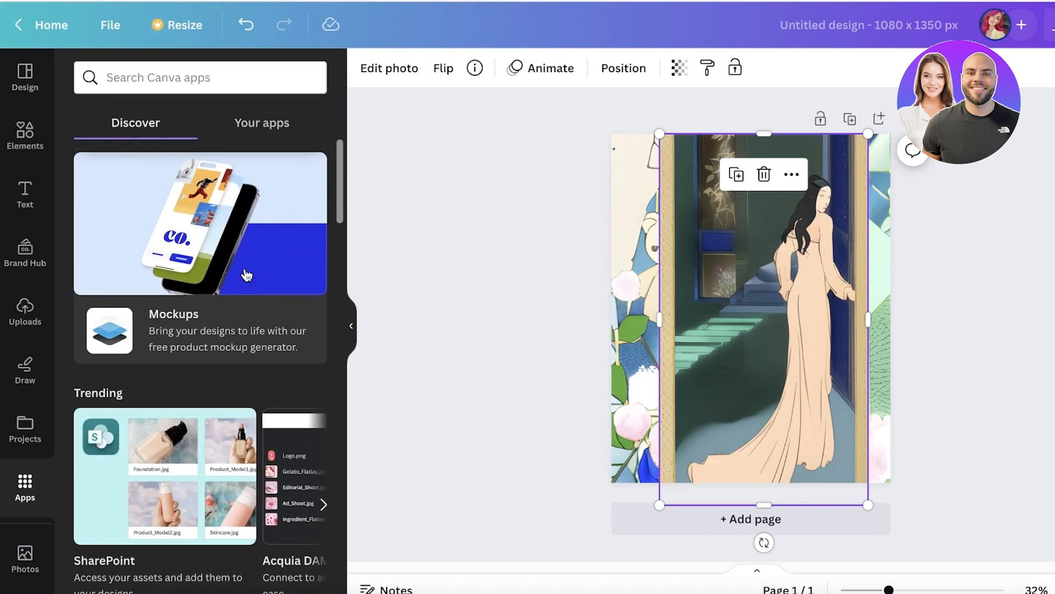
# Step: In the Mockups app, remove the gown image and show all Frames mockups over the bear wallpaper
pyautogui.click(200, 222)
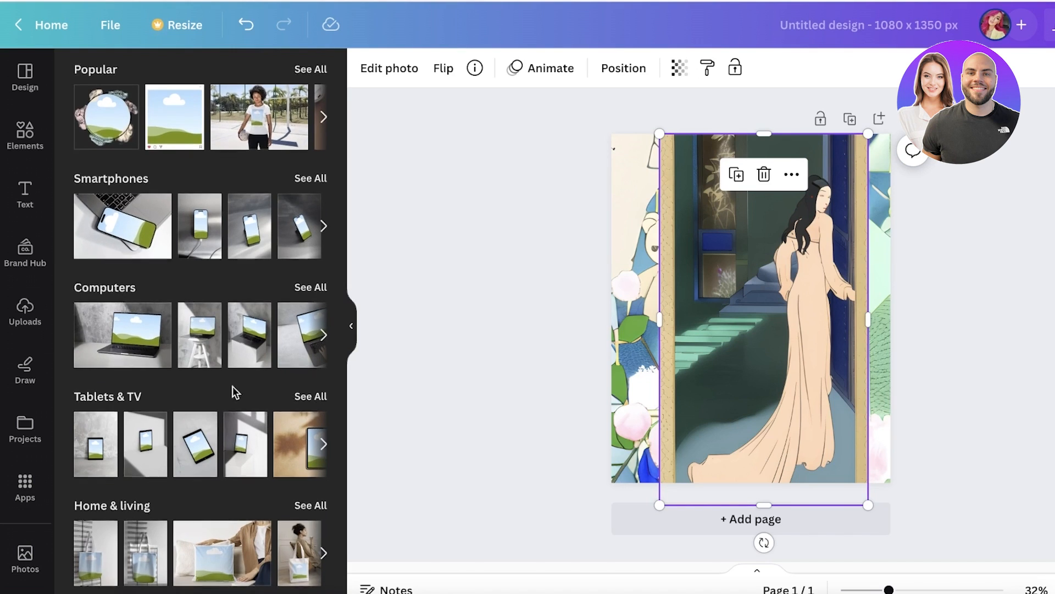
pyautogui.scroll(-3)
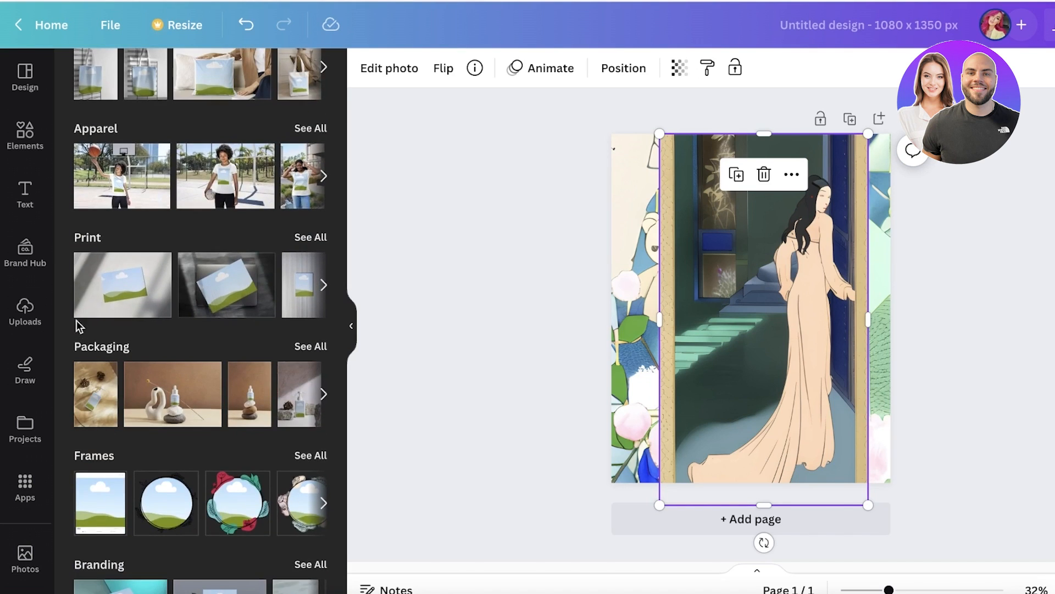
pyautogui.scroll(-3)
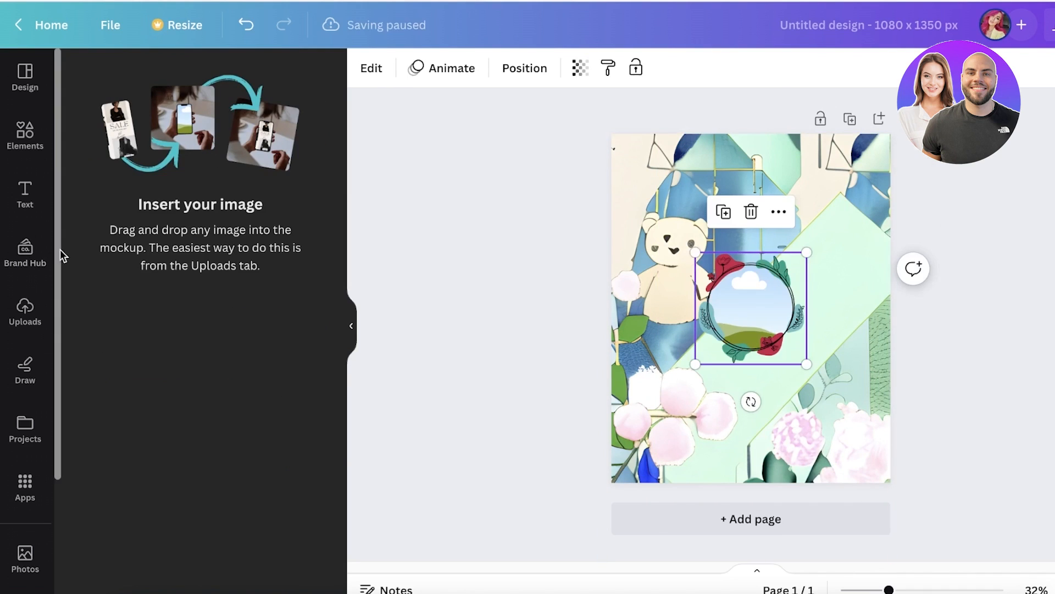
pyautogui.moveTo(790, 308)
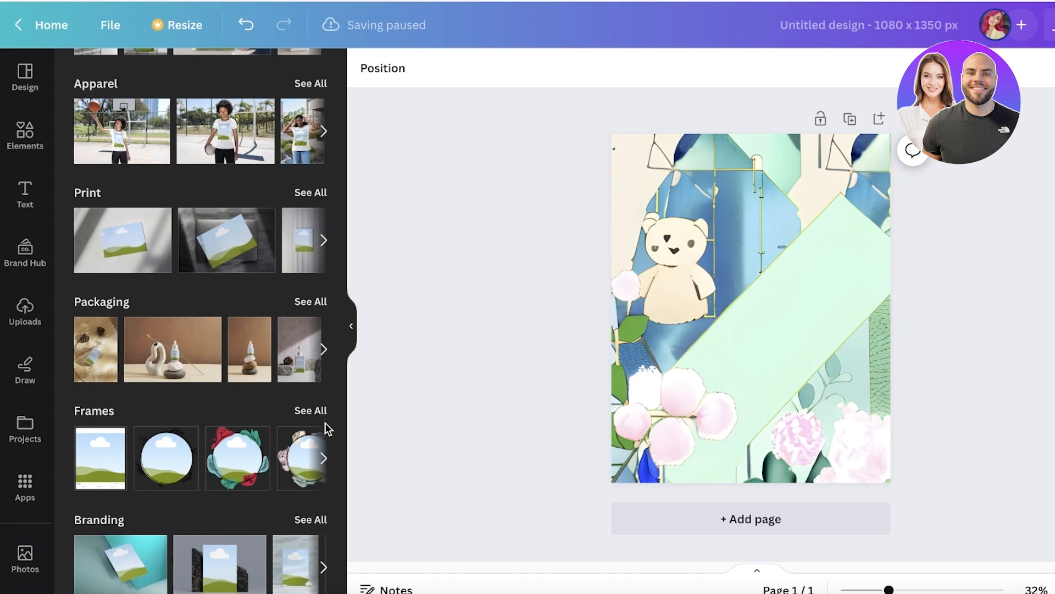
pyautogui.click(310, 410)
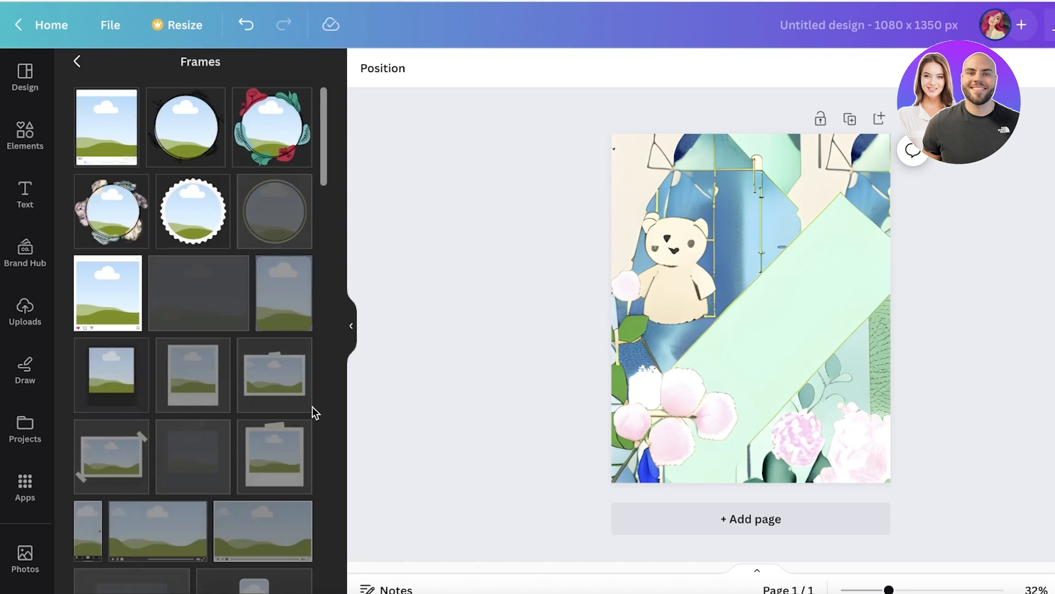
pyautogui.scroll(-3)
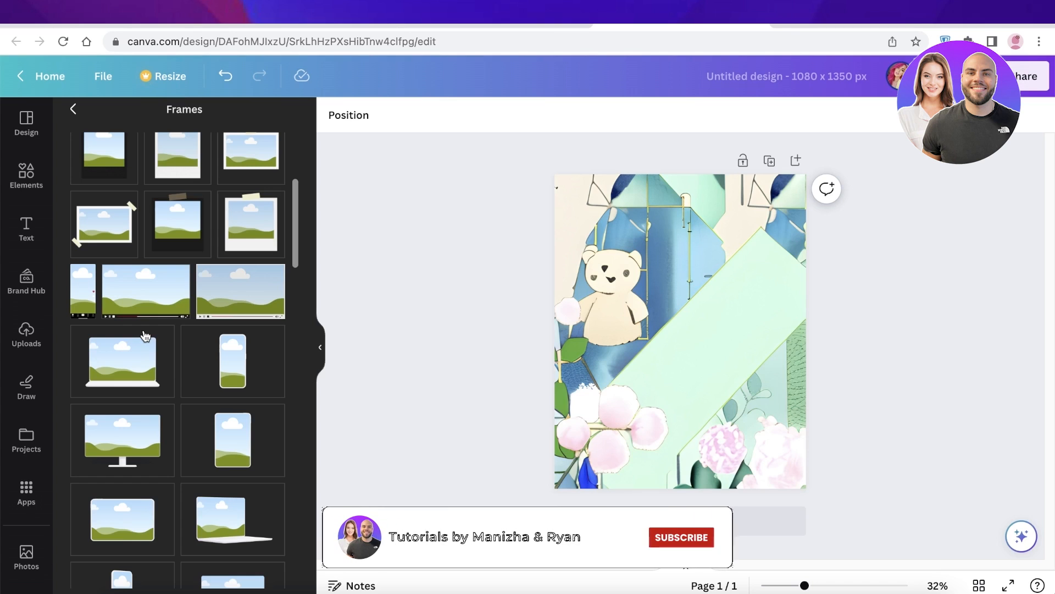
pyautogui.click(681, 536)
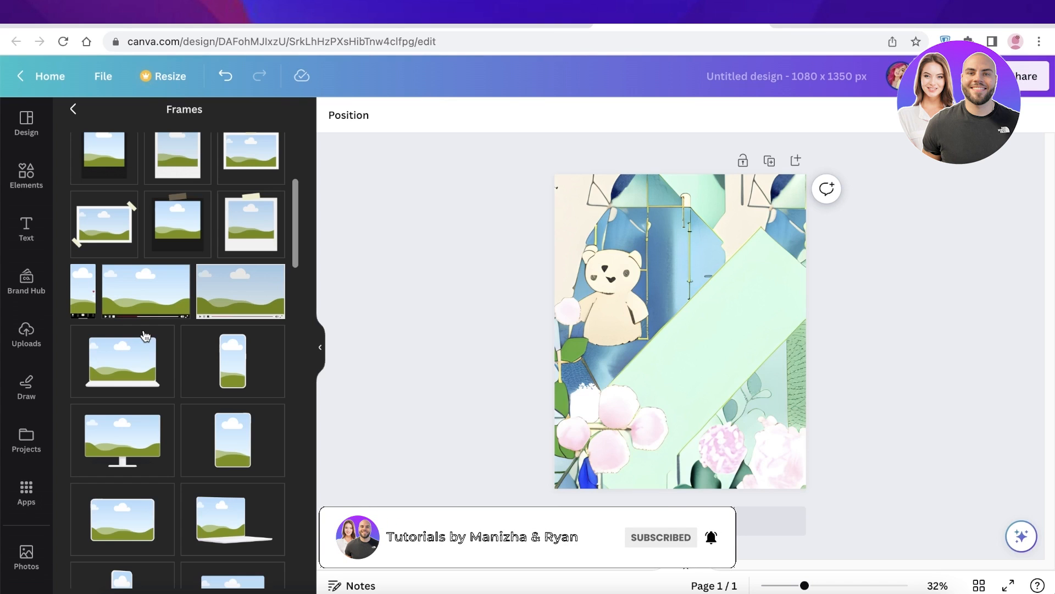